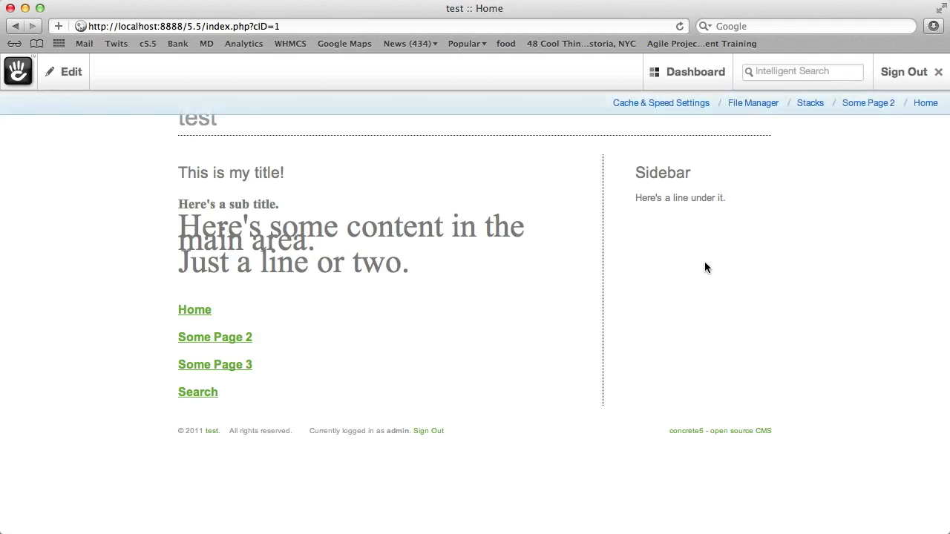
- Create a stack named 'Sidebar Stack' from the Dashboard's Stacks page
left_click(214, 337)
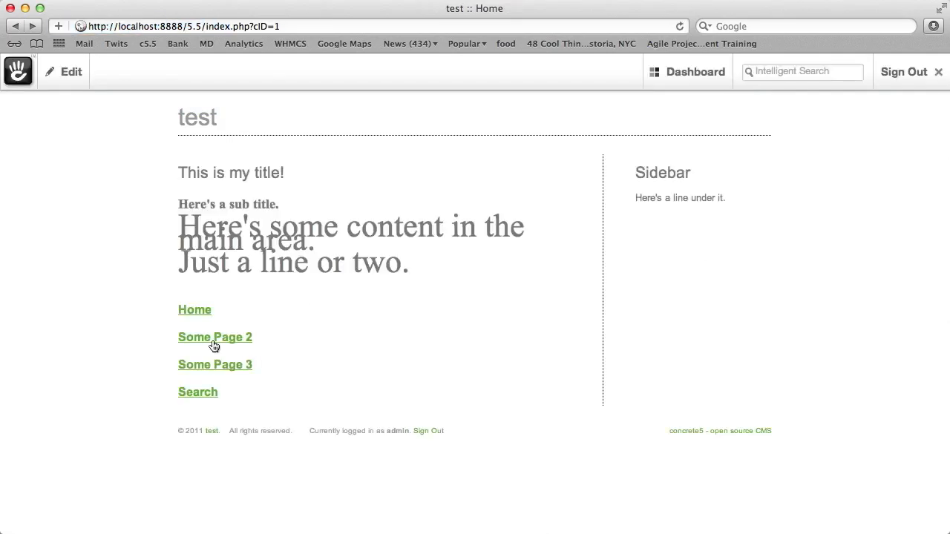
mouse_move(225, 368)
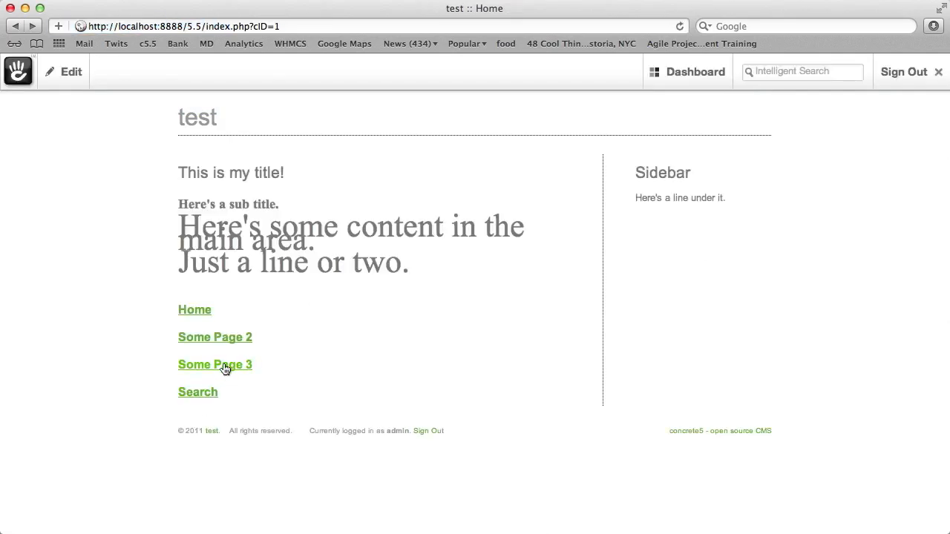
mouse_move(422, 281)
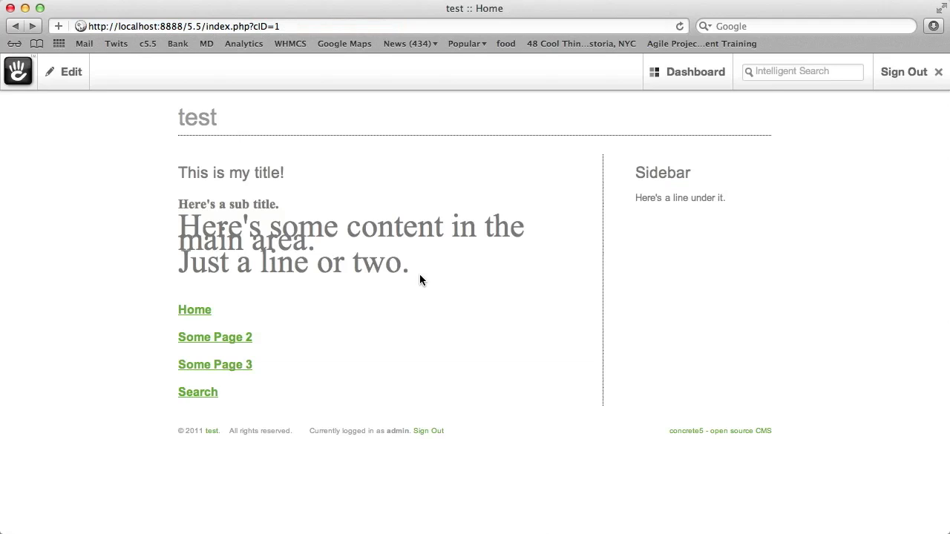
mouse_move(650, 281)
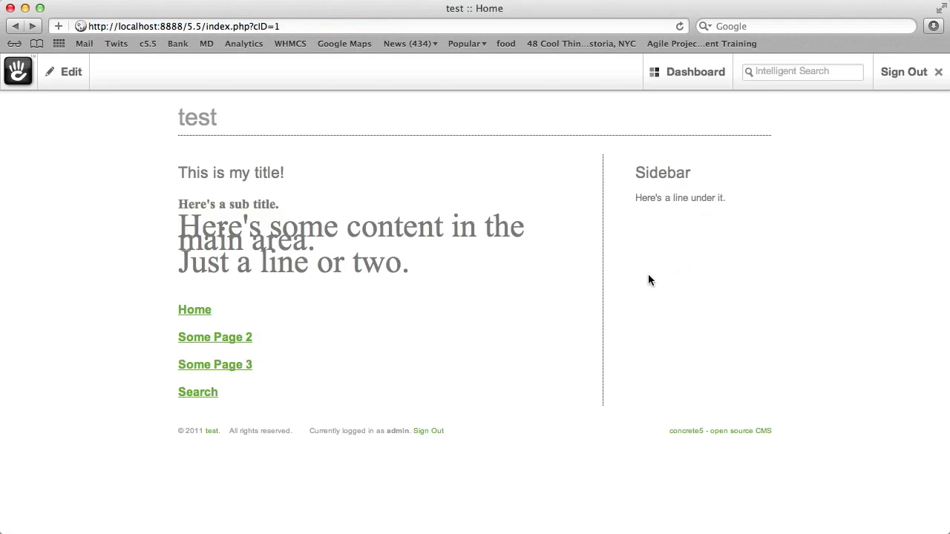
mouse_move(684, 243)
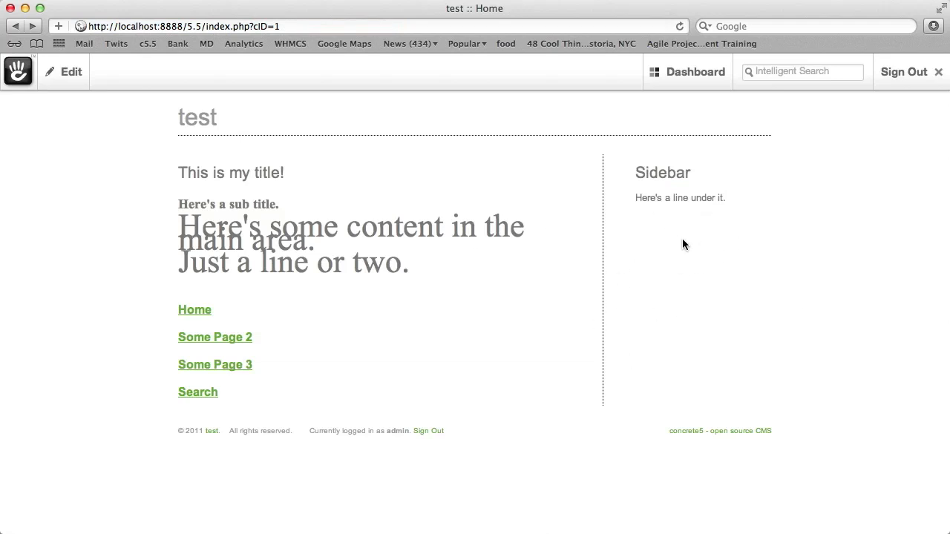
mouse_move(690, 110)
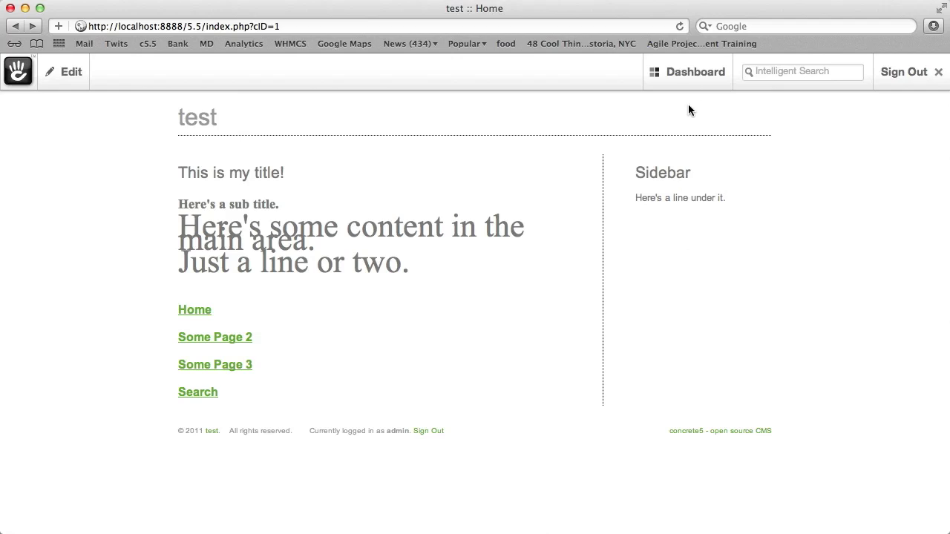
left_click(688, 72)
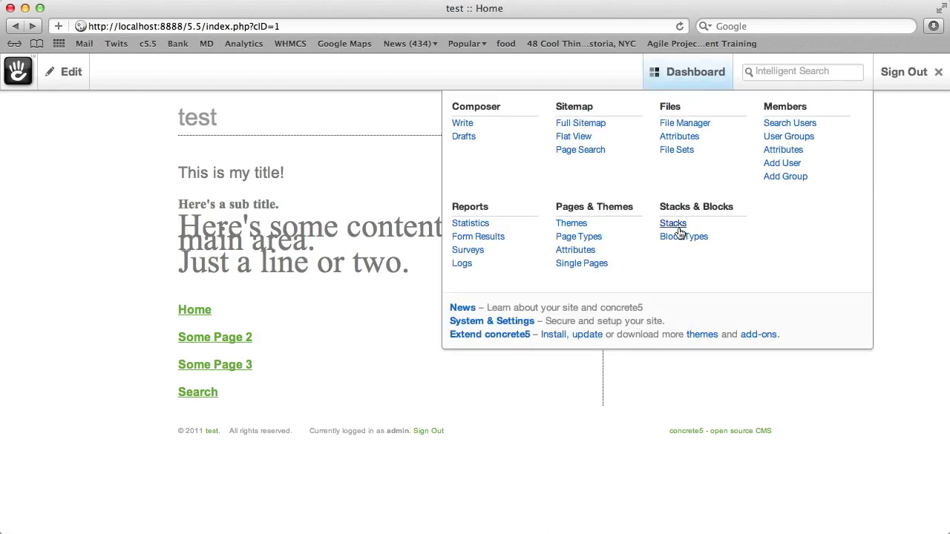
left_click(674, 223)
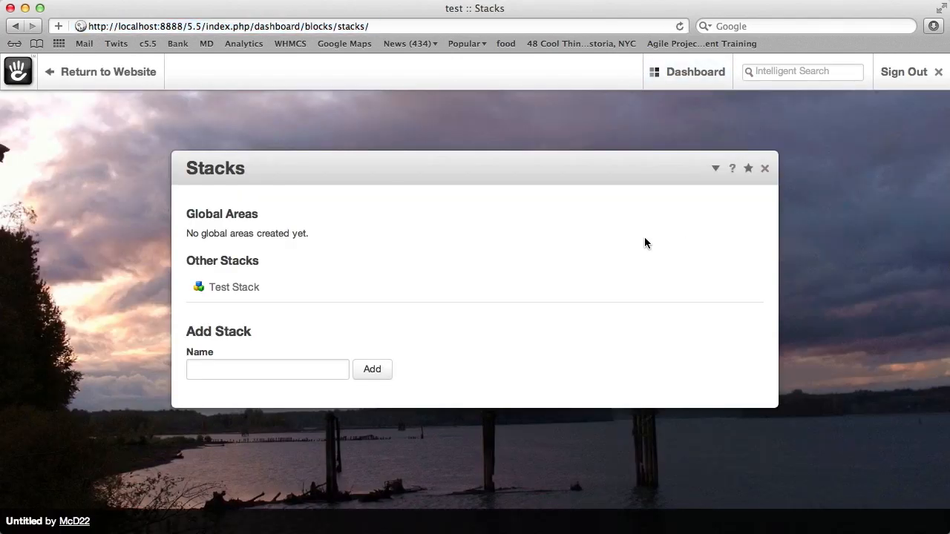
type("Sidebar Stack")
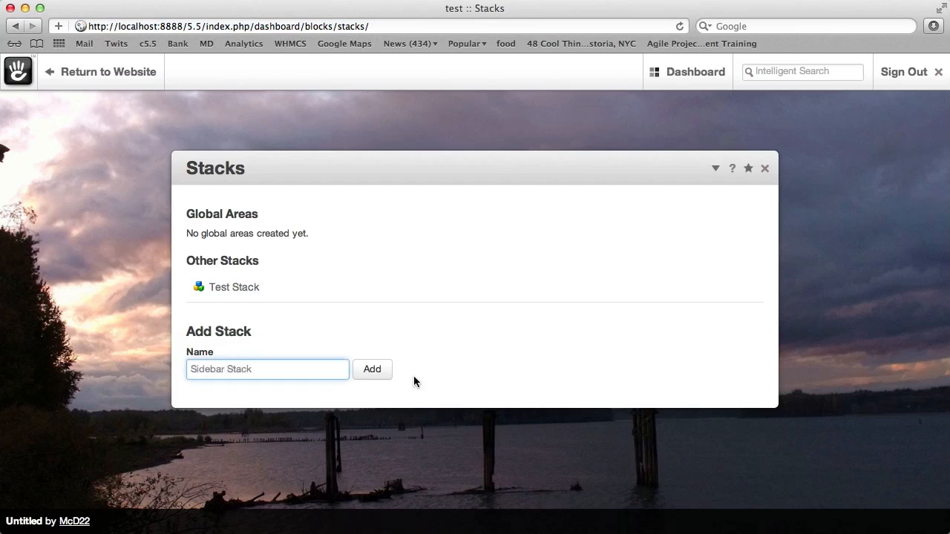
left_click(371, 370)
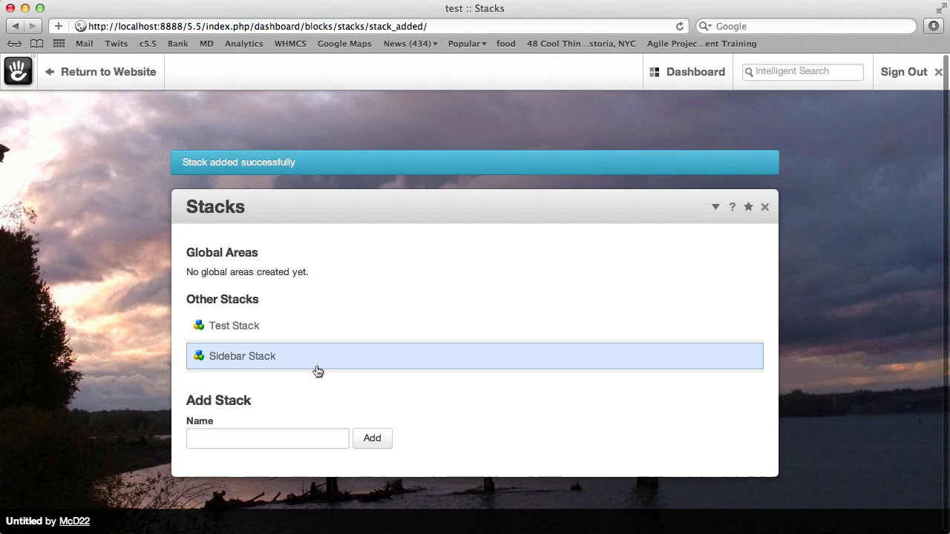
- Add a Content block to Sidebar Stack with Heading 1 'Title area 1' and text 'Whatever'
left_click(242, 356)
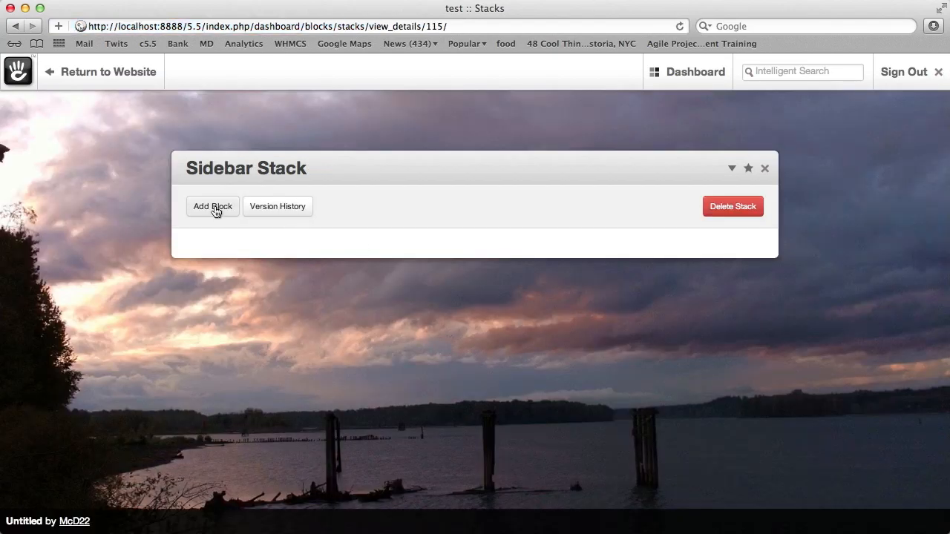
left_click(212, 207)
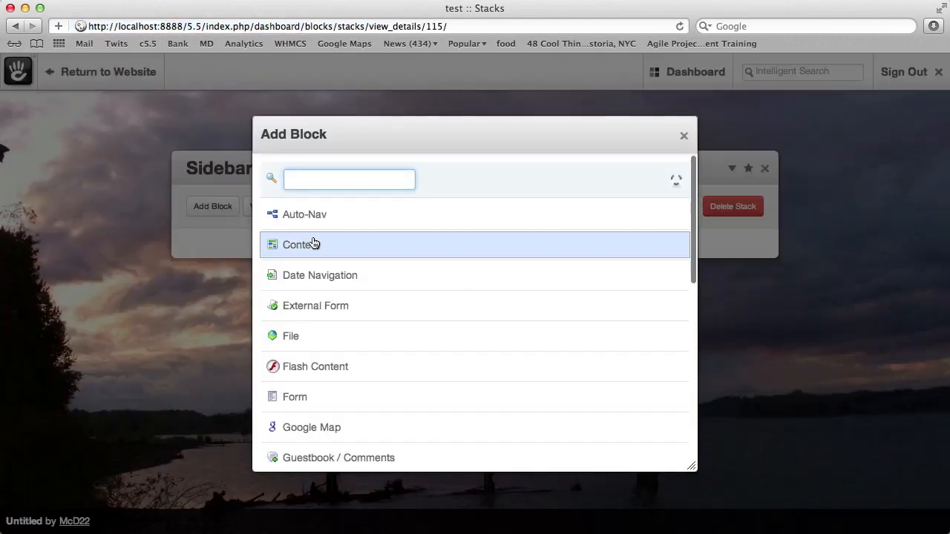
left_click(300, 244)
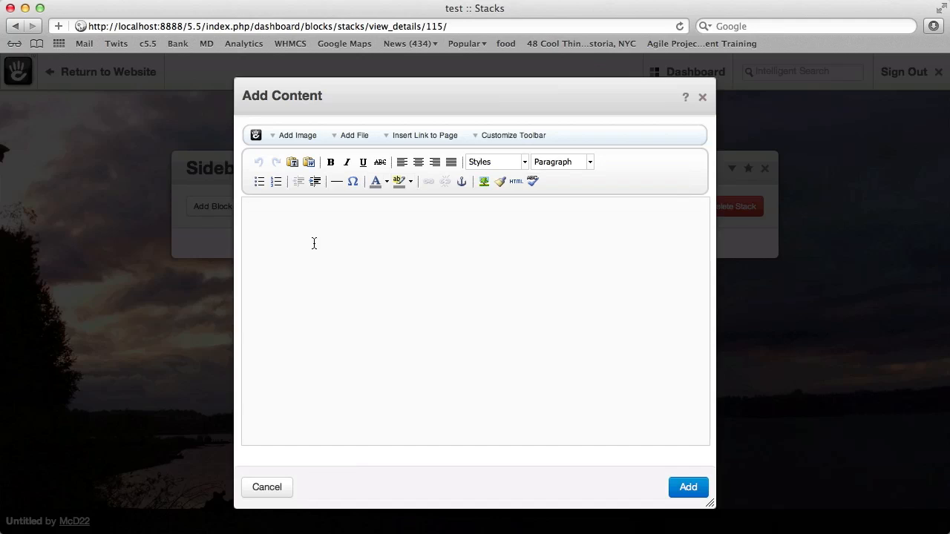
type("Title area 1")
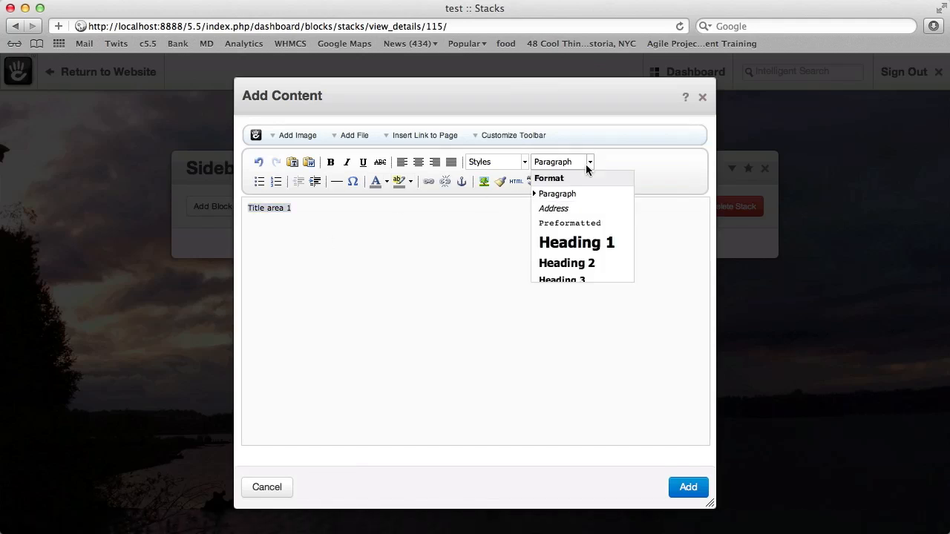
left_click(576, 242)
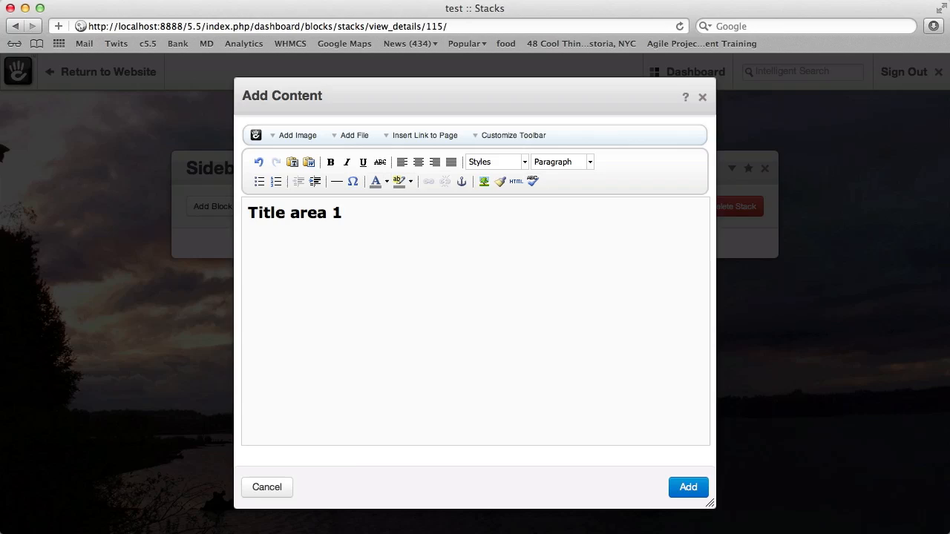
type("Whatever")
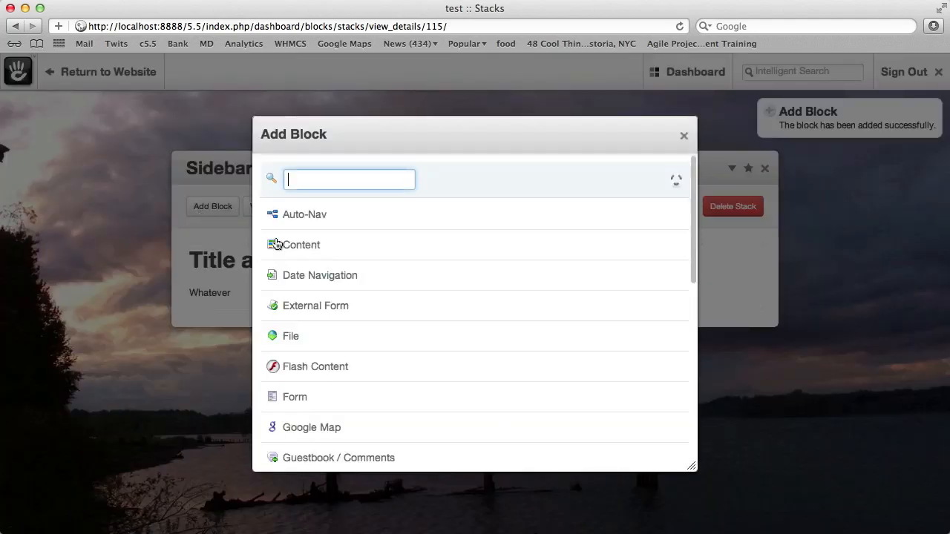
mouse_move(315, 228)
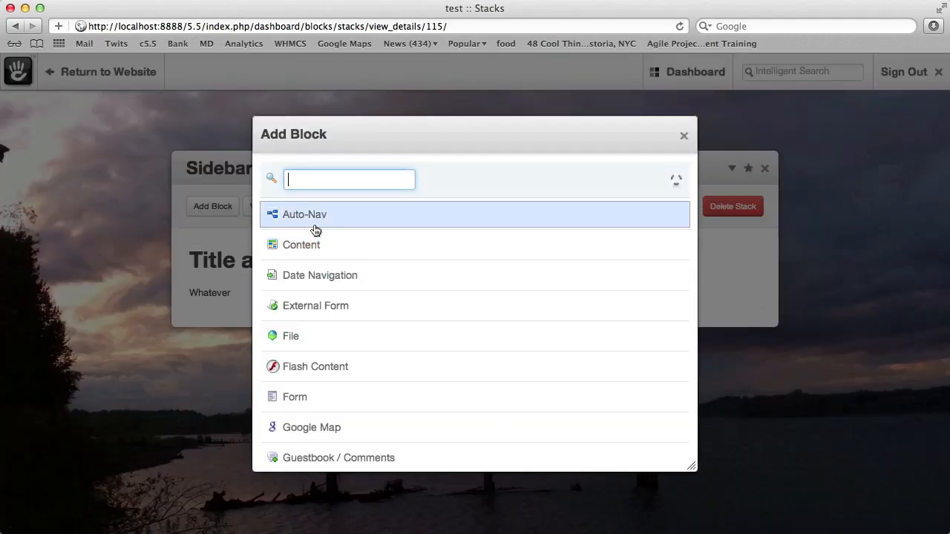
- Add an Auto-Nav block set to display all sub pages and preview it
left_click(304, 214)
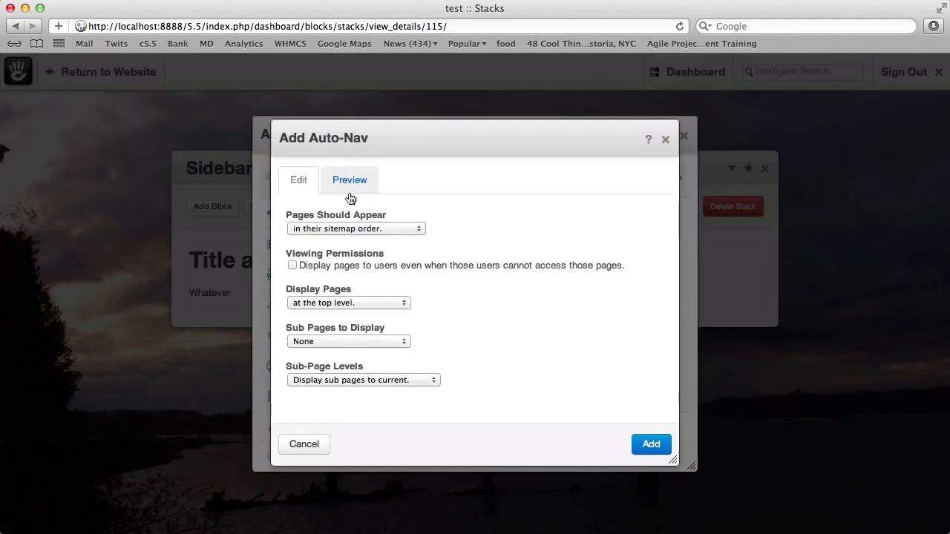
left_click(347, 341)
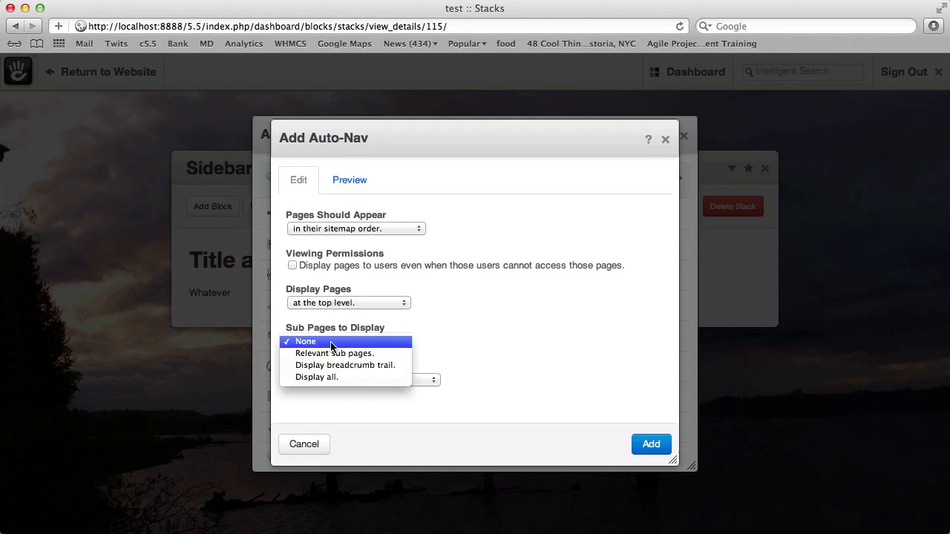
left_click(316, 377)
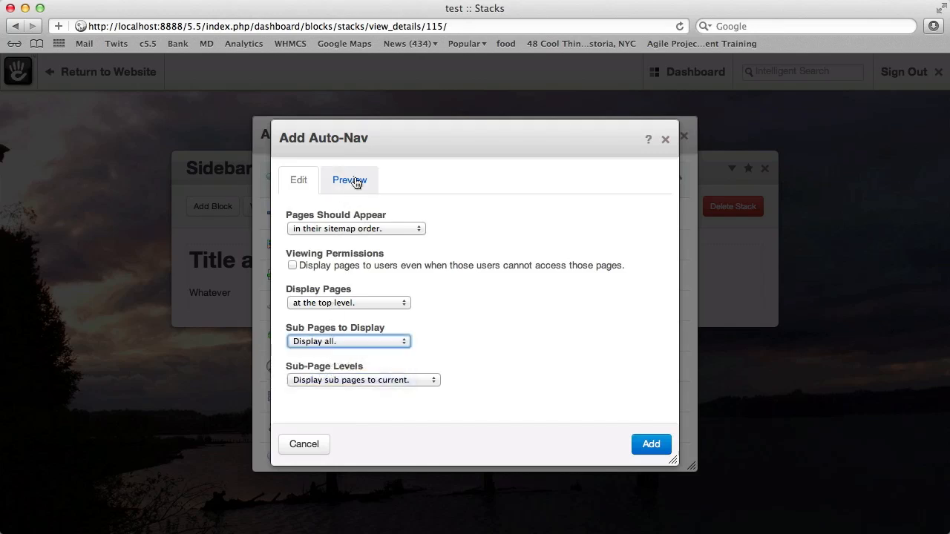
left_click(650, 444)
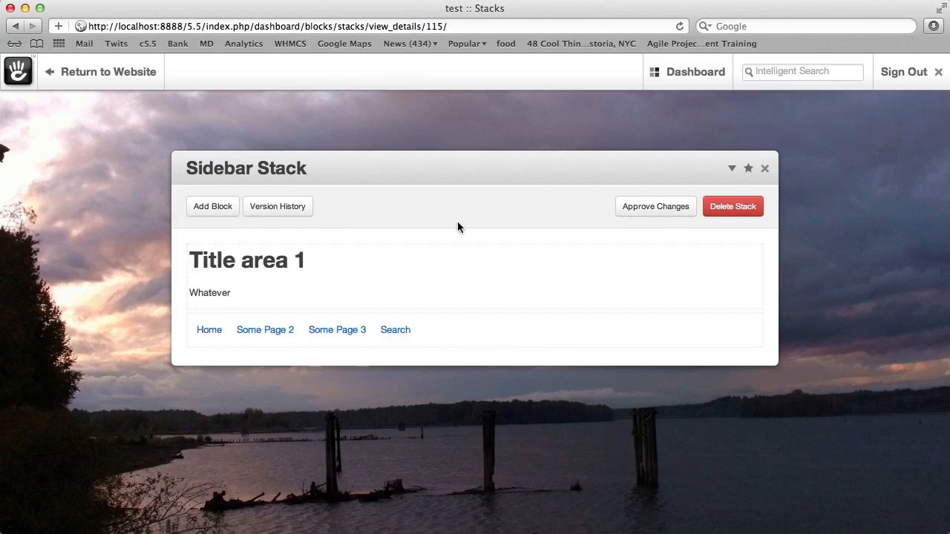
- Add a Content block with the Heading 2 "Don't forget our special offer!"
left_click(214, 207)
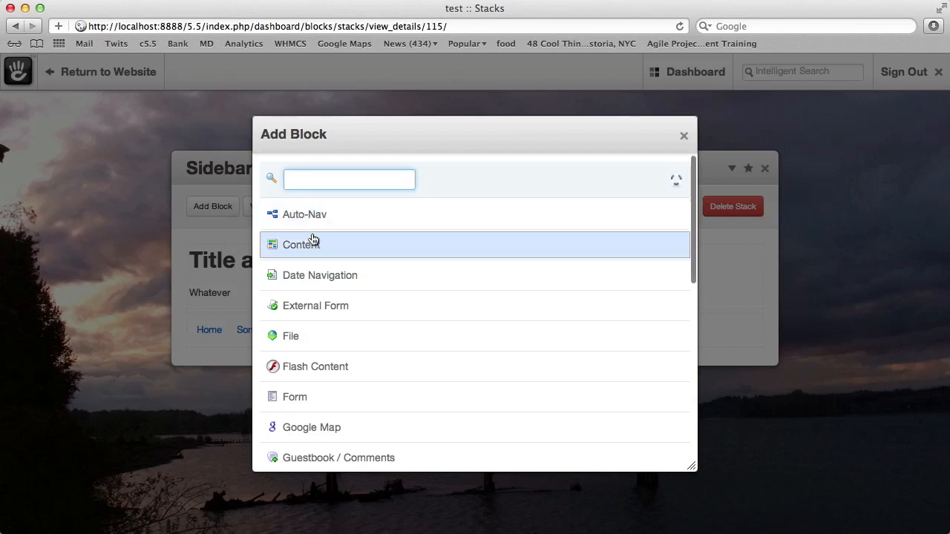
left_click(300, 244)
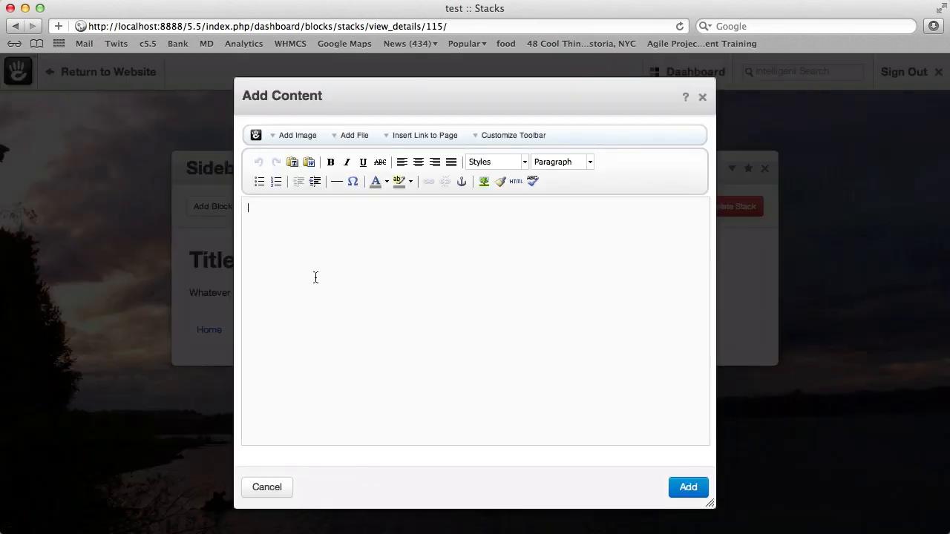
type("Don't")
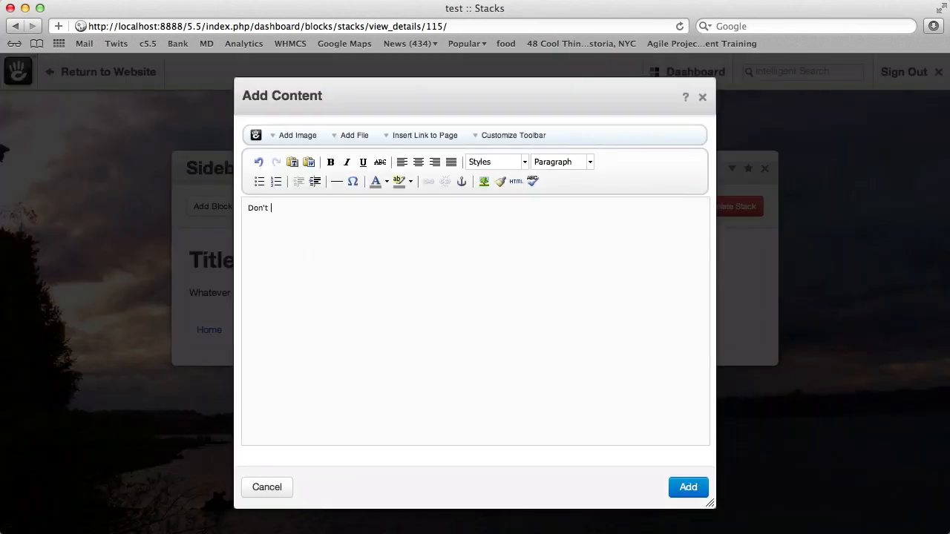
type("forget our s")
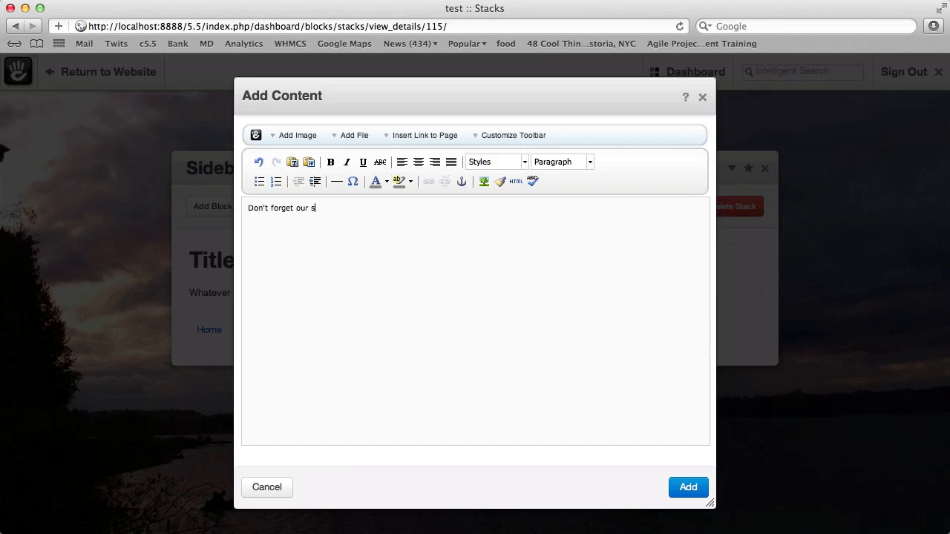
type("pecial offer!")
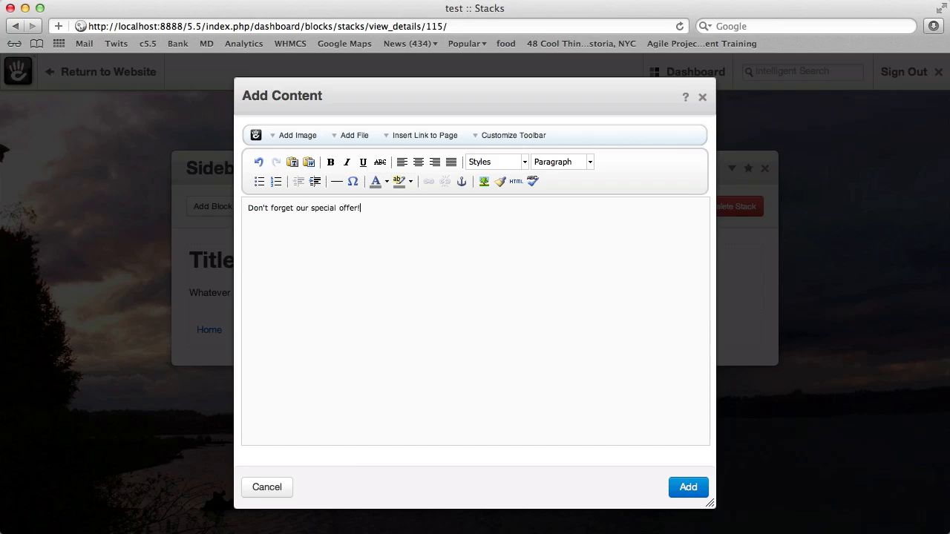
triple_click(303, 207)
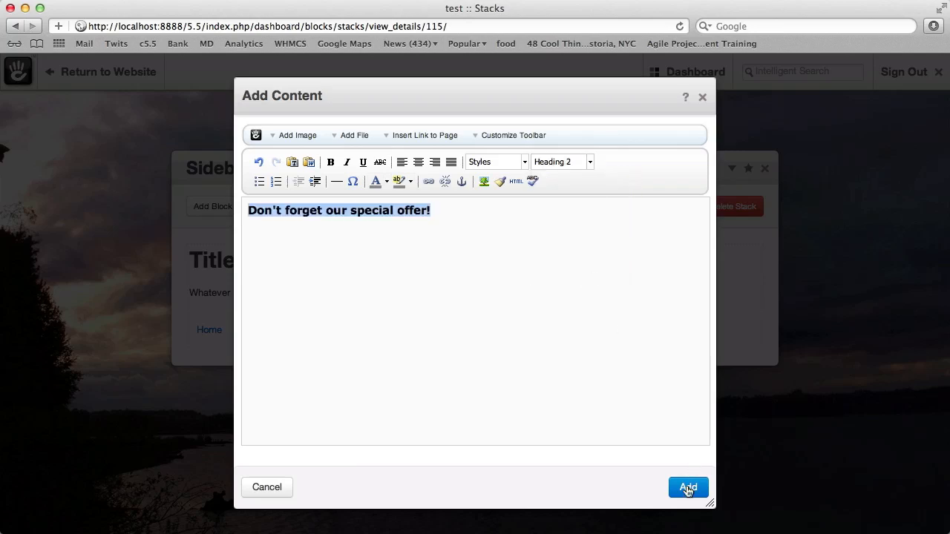
left_click(689, 487)
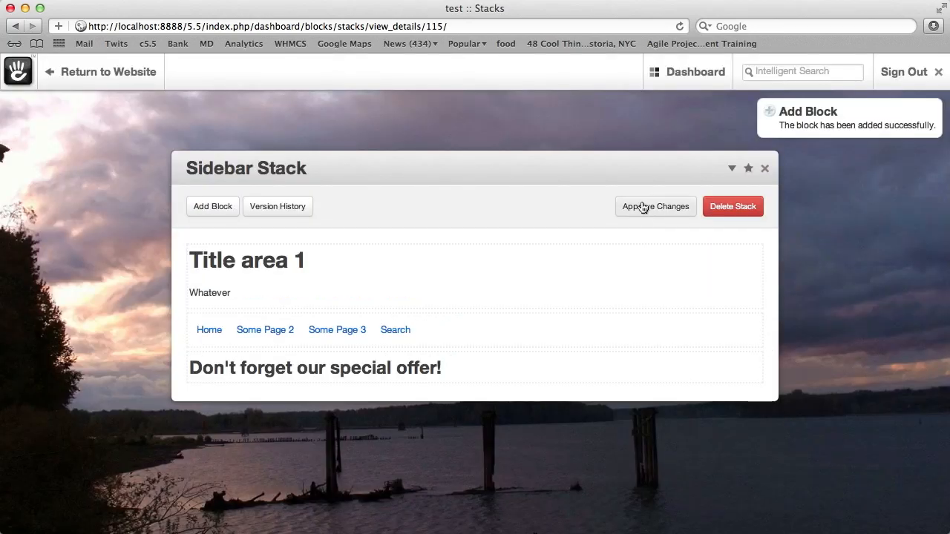
- Approve the stack's pending changes and return to the dashboard menu
left_click(656, 207)
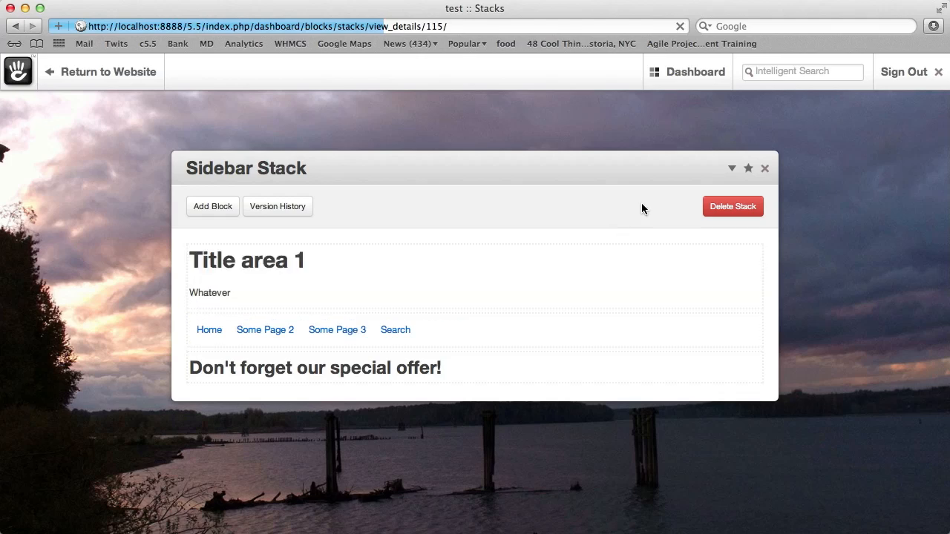
left_click(686, 71)
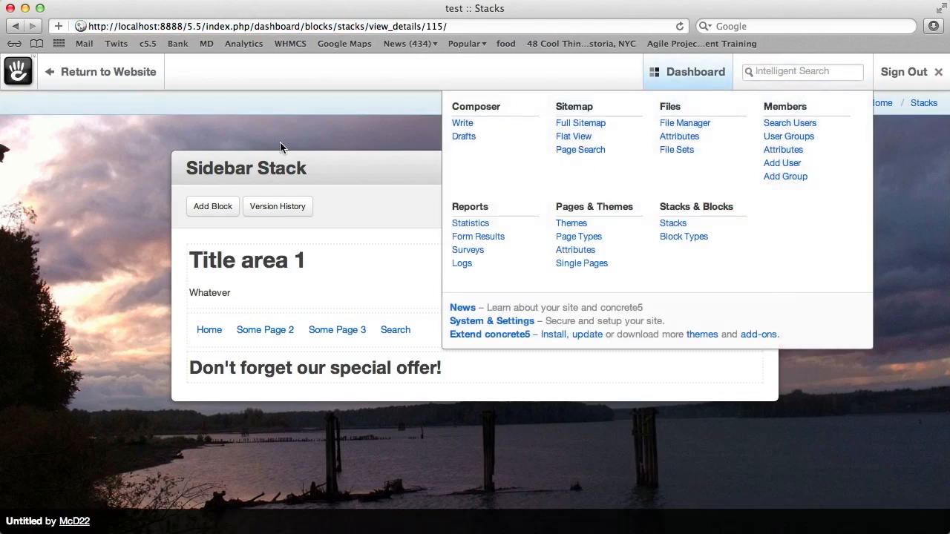
- Insert Sidebar Stack into the home page's sidebar in edit mode and publish the edits
left_click(106, 71)
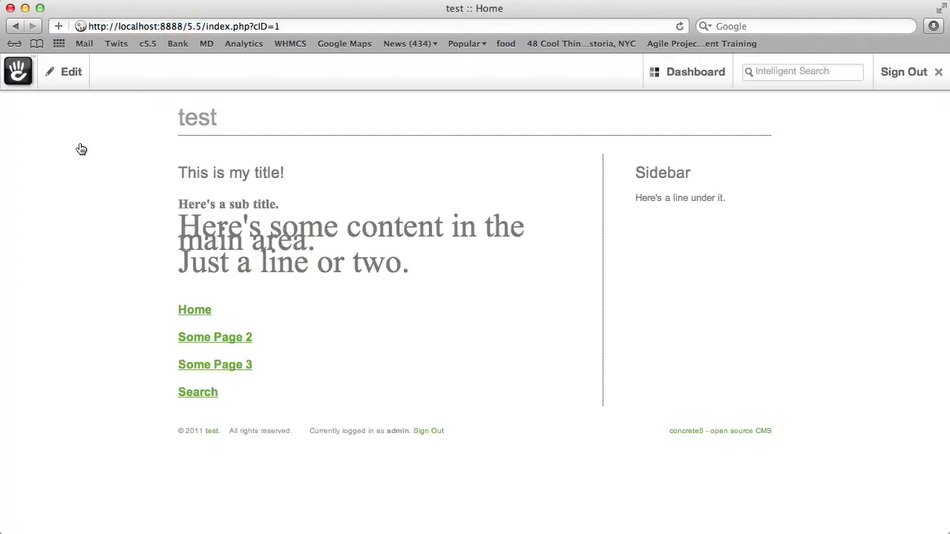
left_click(71, 71)
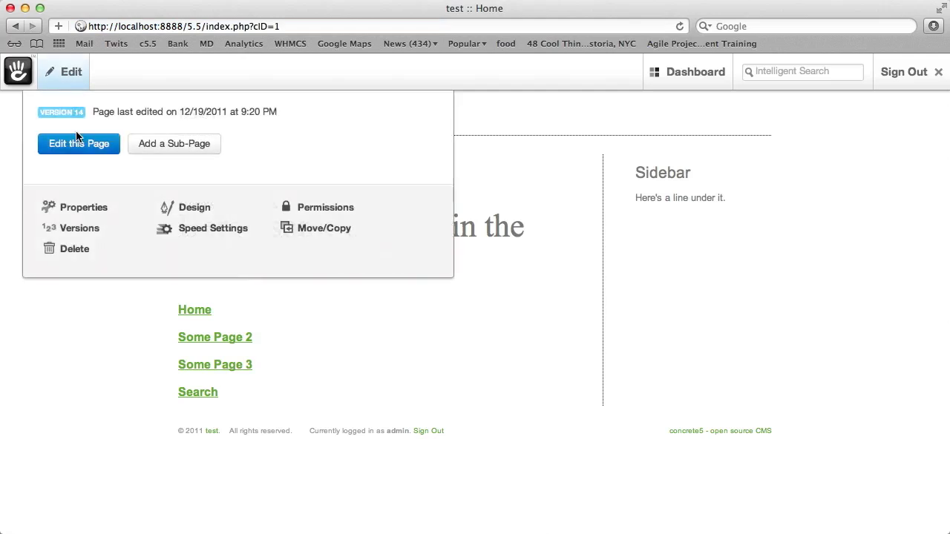
left_click(79, 142)
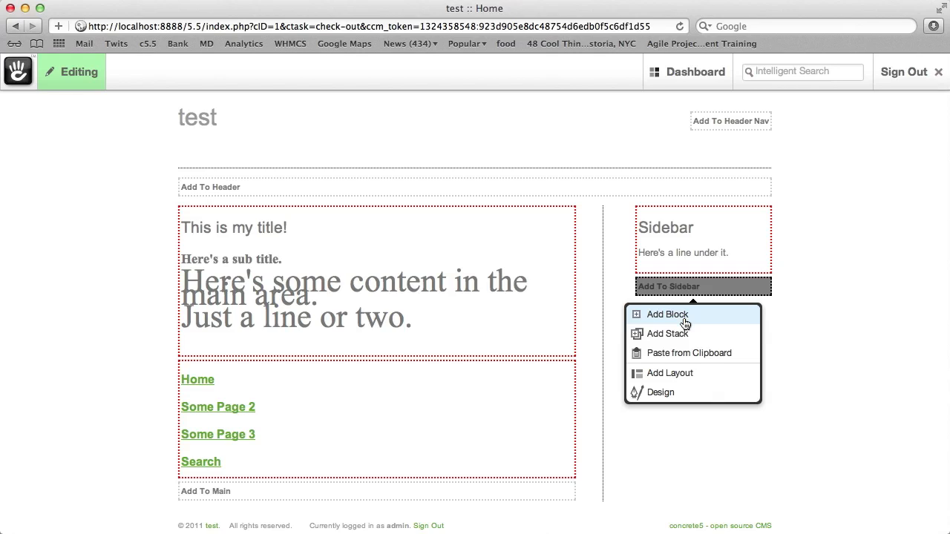
left_click(668, 333)
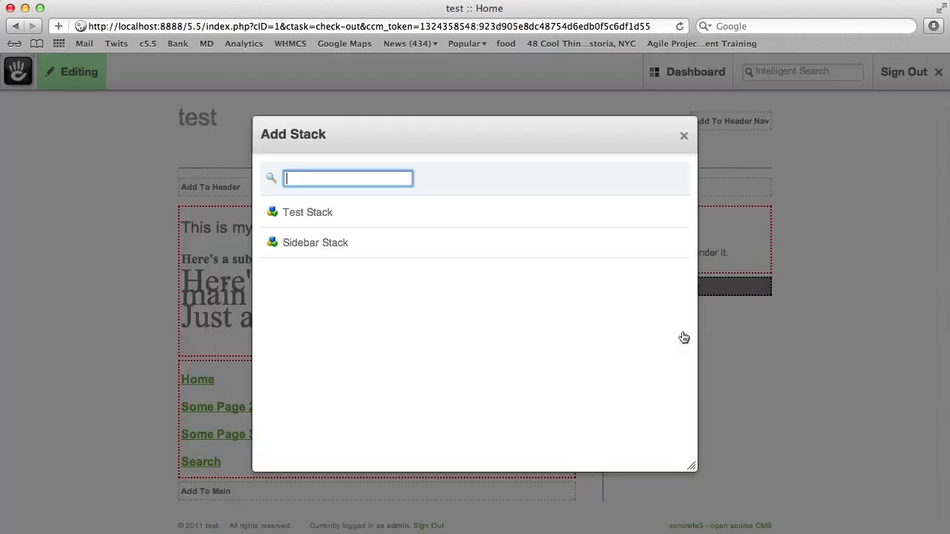
mouse_move(318, 256)
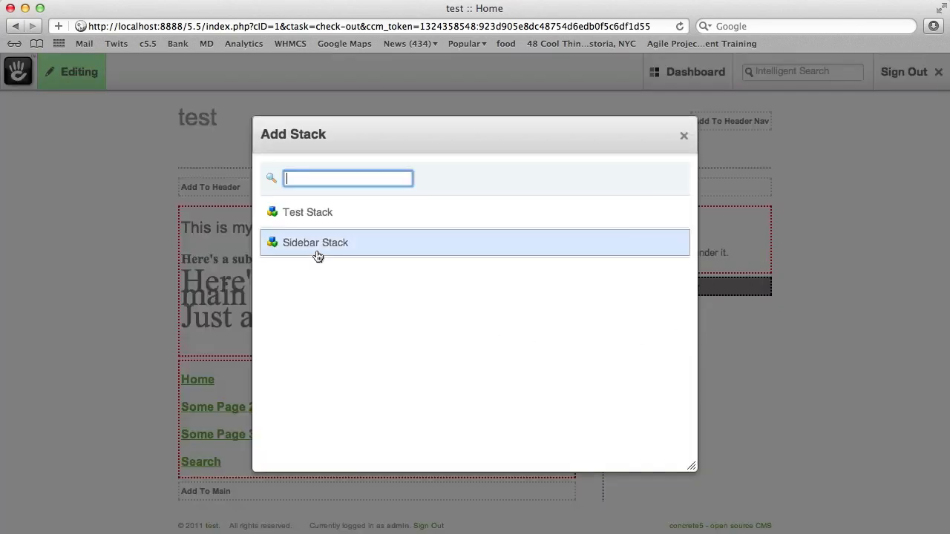
left_click(315, 242)
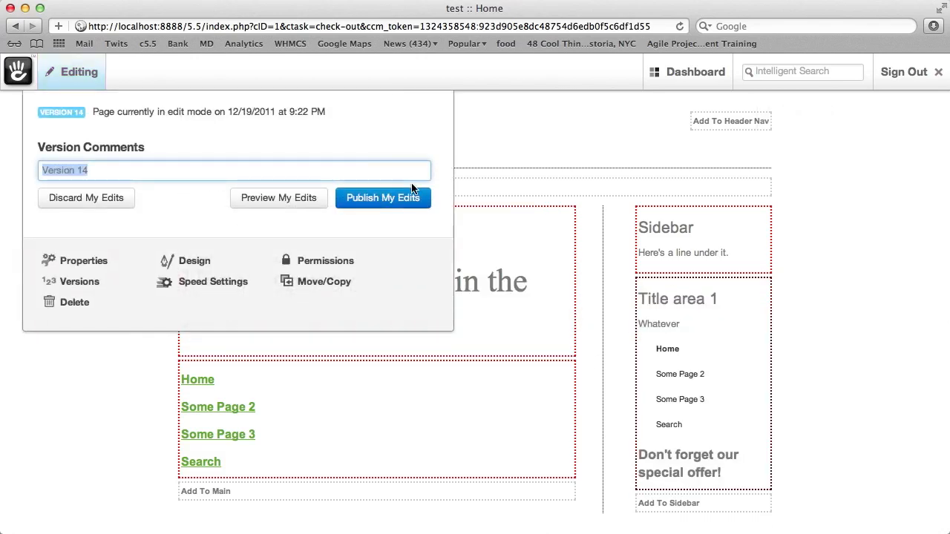
left_click(383, 197)
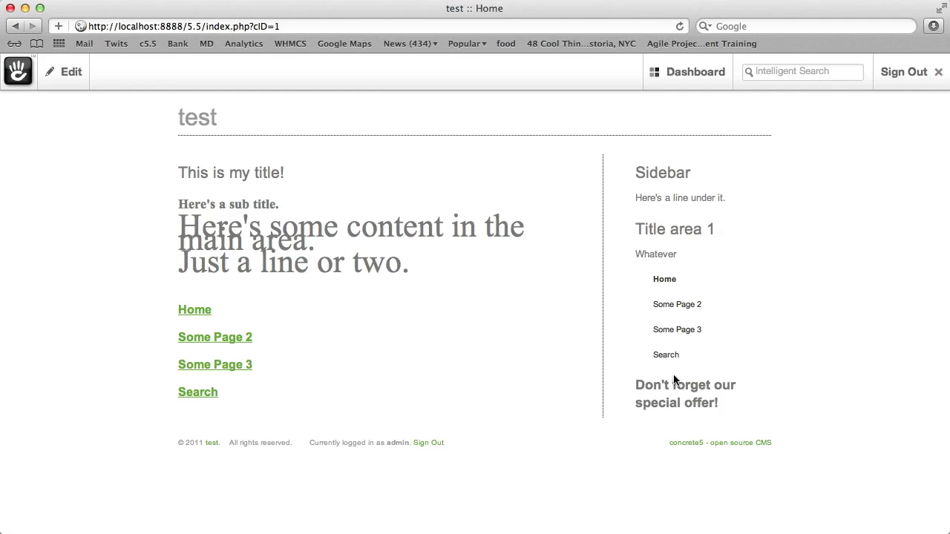
mouse_move(643, 412)
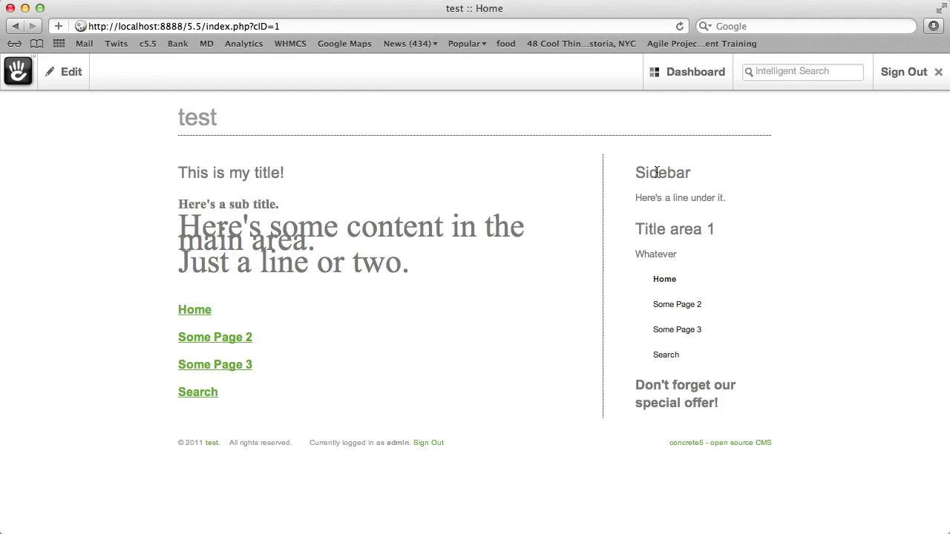
- Find Stacks via dashboard search, reopen Sidebar Stack and move the Title area block to the bottom
type("s")
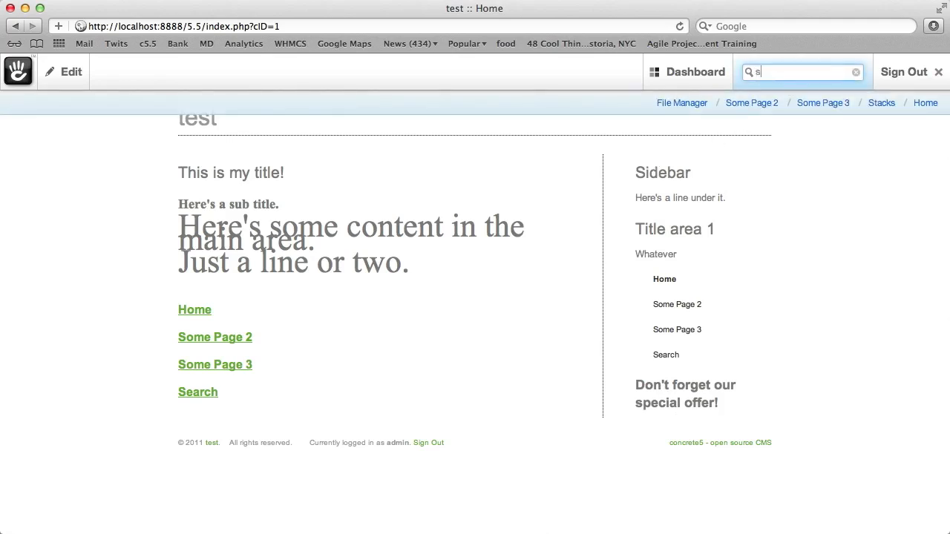
type("tack")
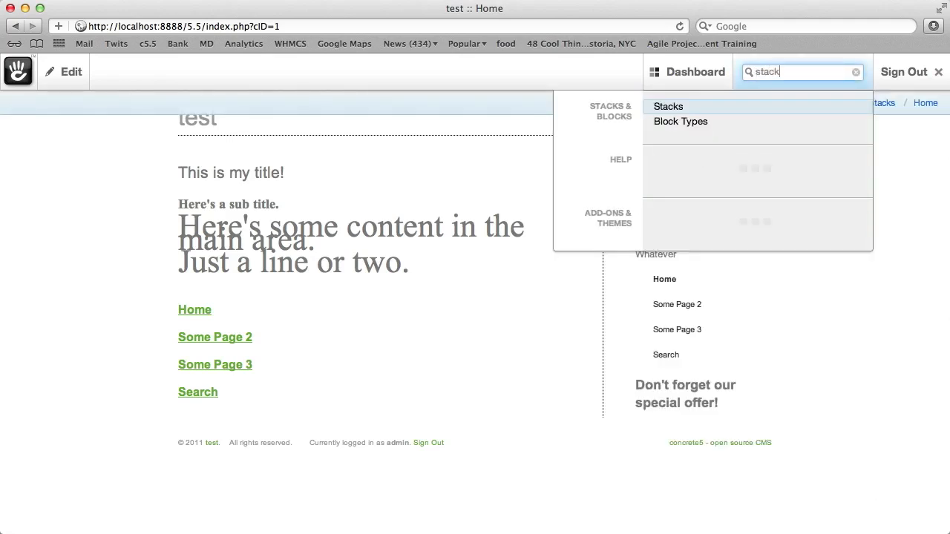
left_click(668, 107)
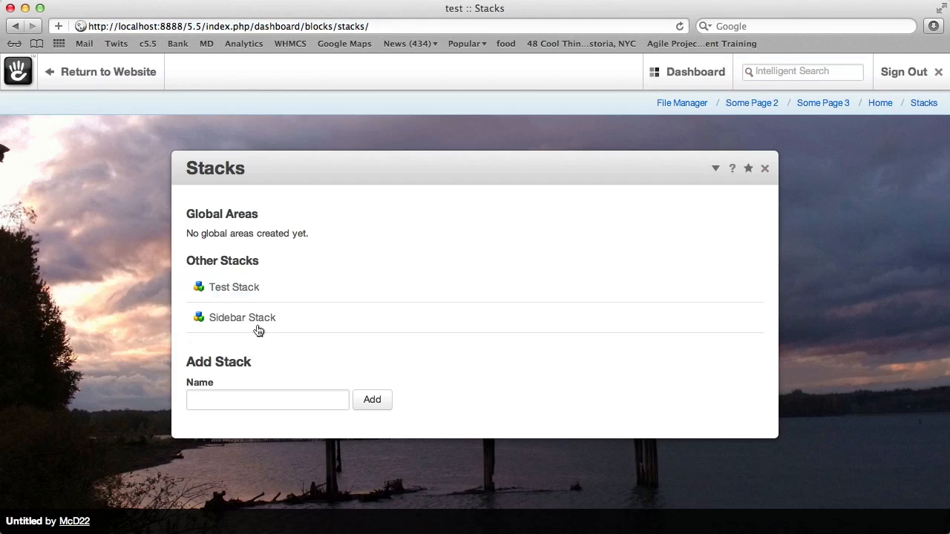
left_click(242, 318)
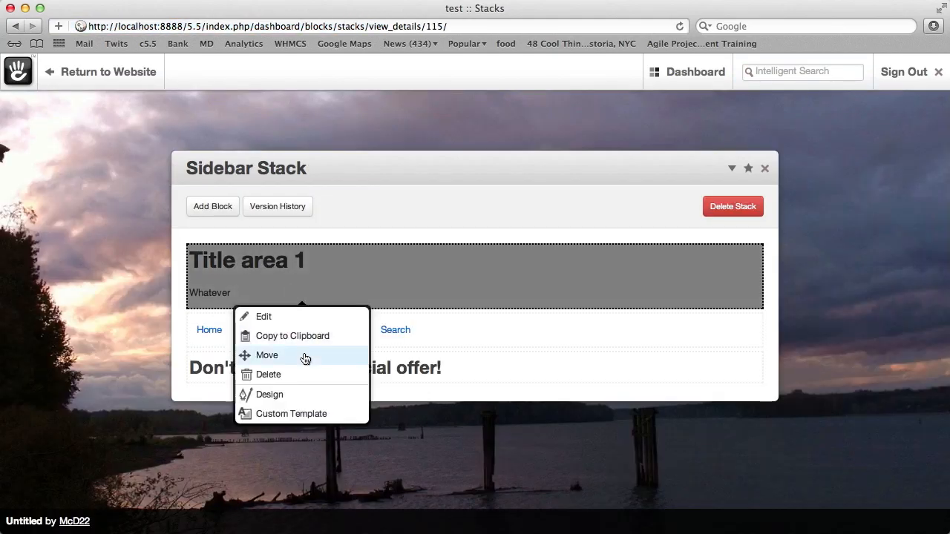
left_click(267, 356)
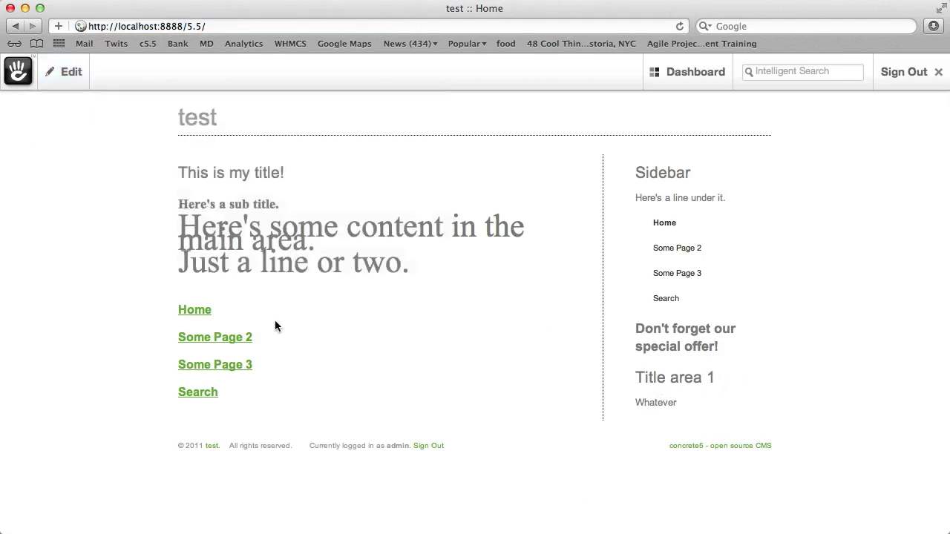
- Visit Some Page 2, then open Page Types and the Right Sidebar defaults
left_click(214, 337)
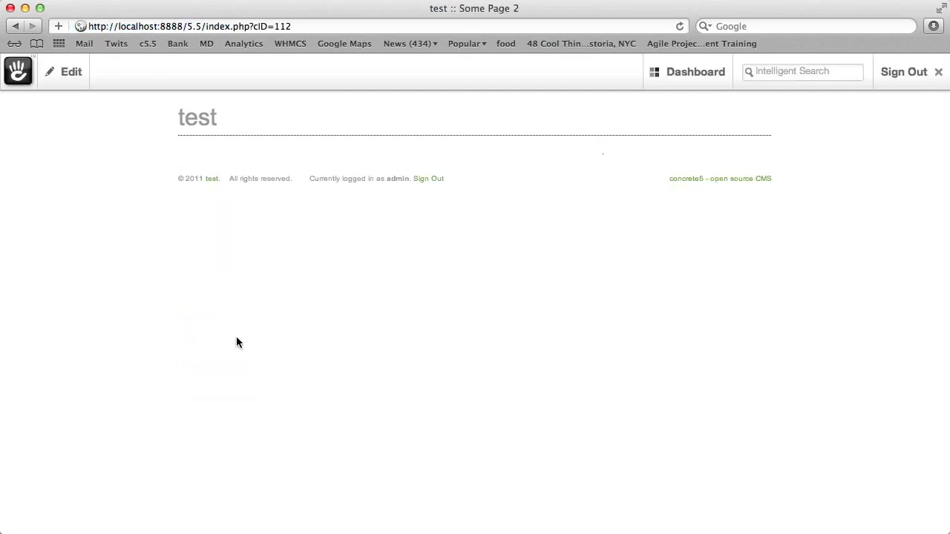
mouse_move(294, 176)
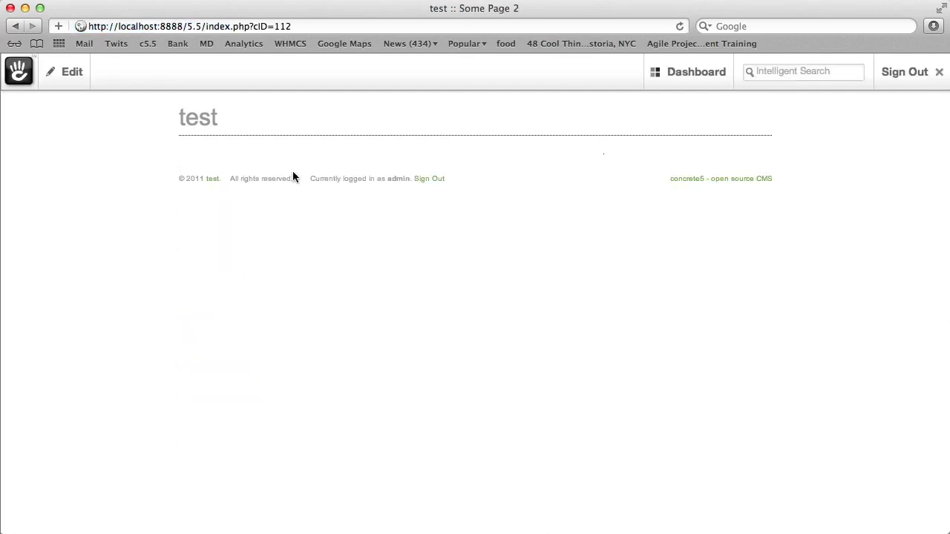
left_click(694, 71)
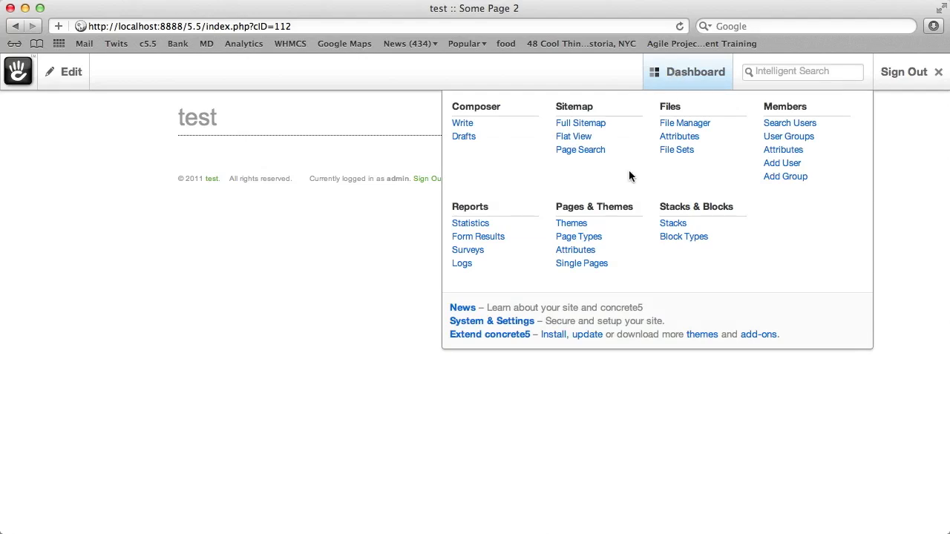
left_click(579, 236)
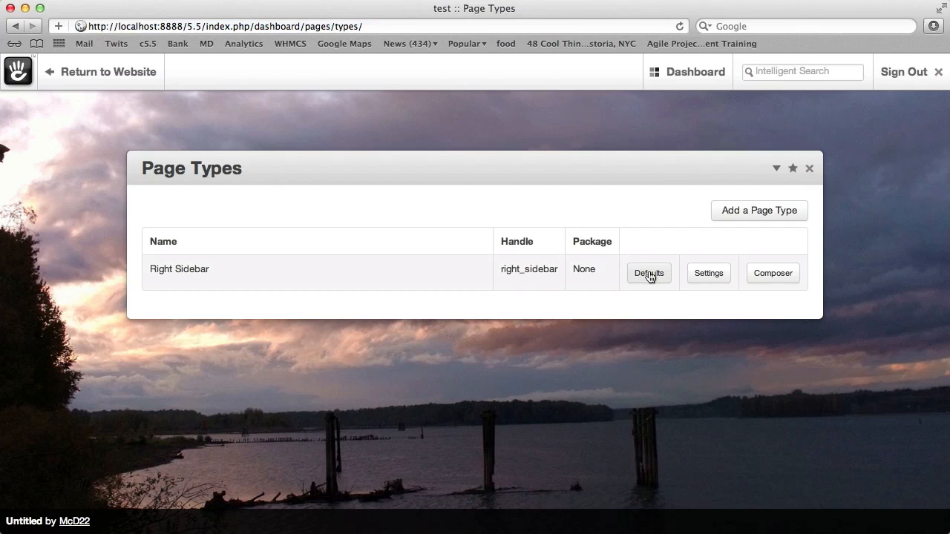
left_click(648, 273)
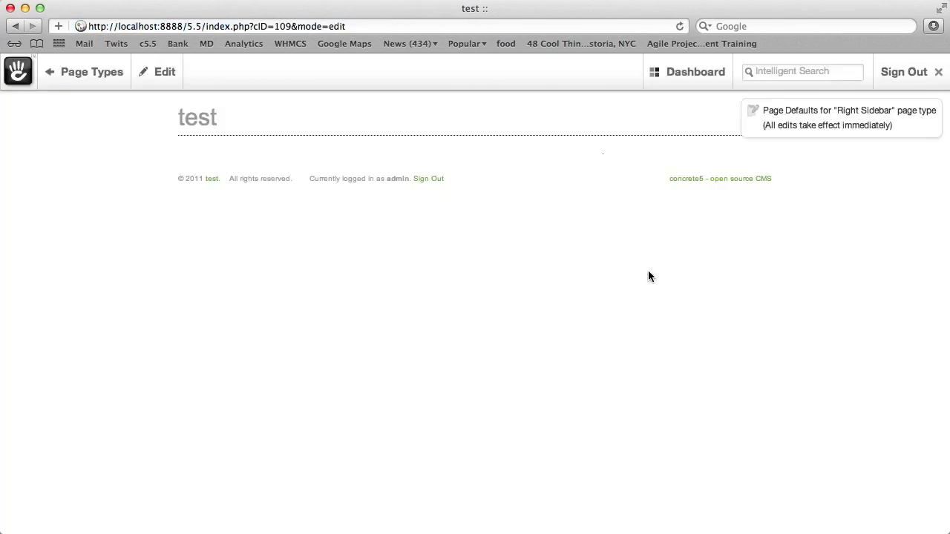
mouse_move(103, 222)
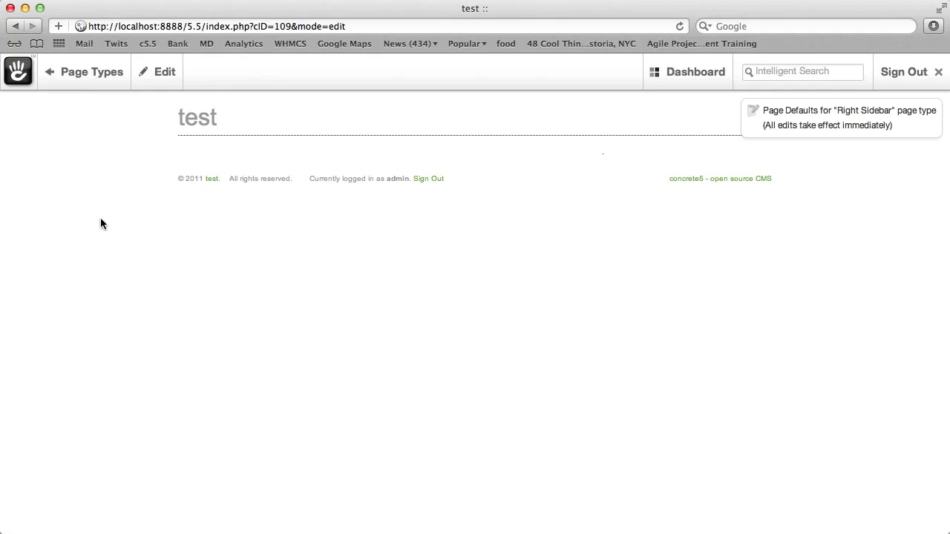
- Edit the Right Sidebar defaults page and insert Sidebar Stack into its sidebar area
left_click(163, 71)
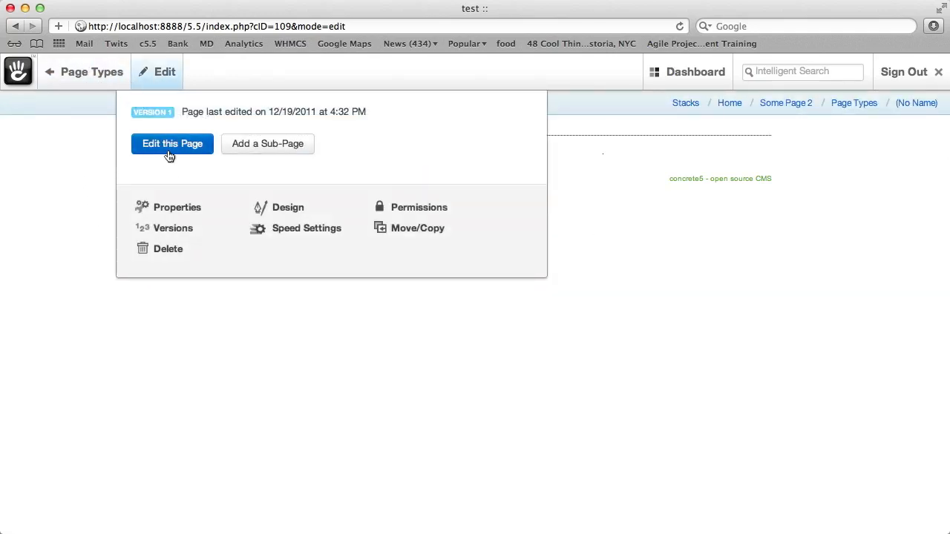
left_click(172, 143)
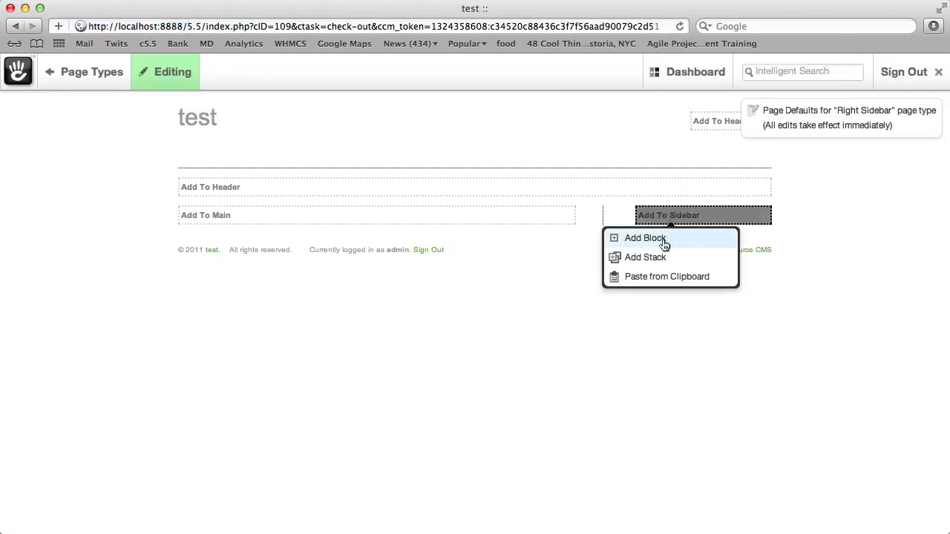
mouse_move(662, 260)
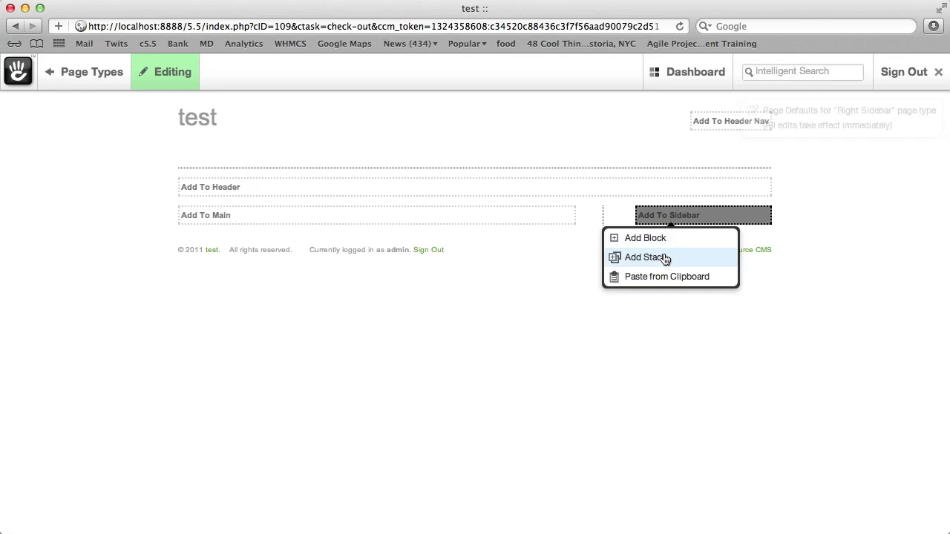
left_click(647, 258)
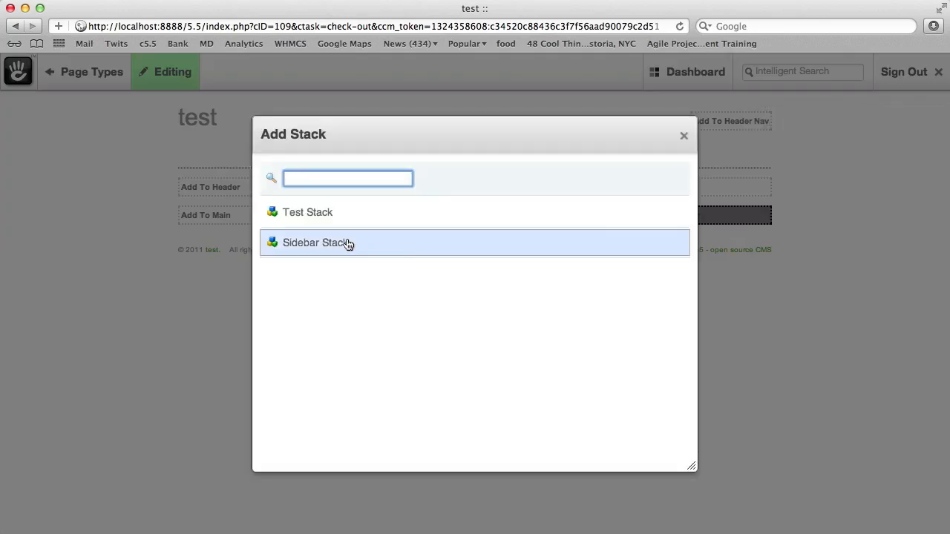
left_click(315, 243)
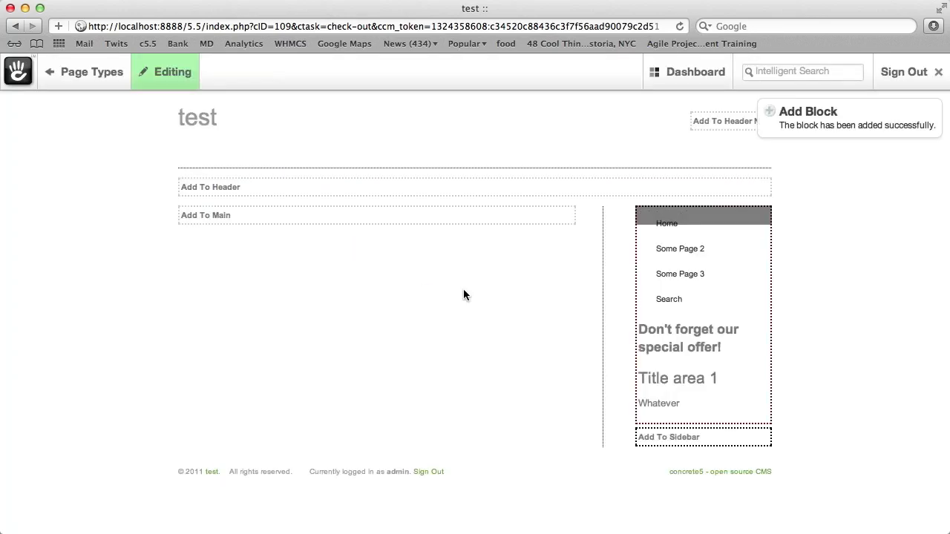
left_click(172, 72)
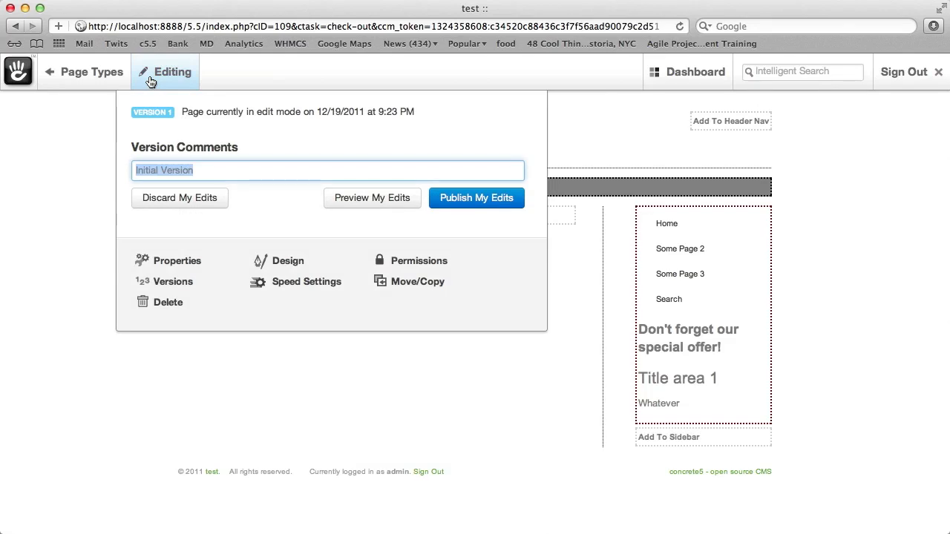
mouse_move(155, 81)
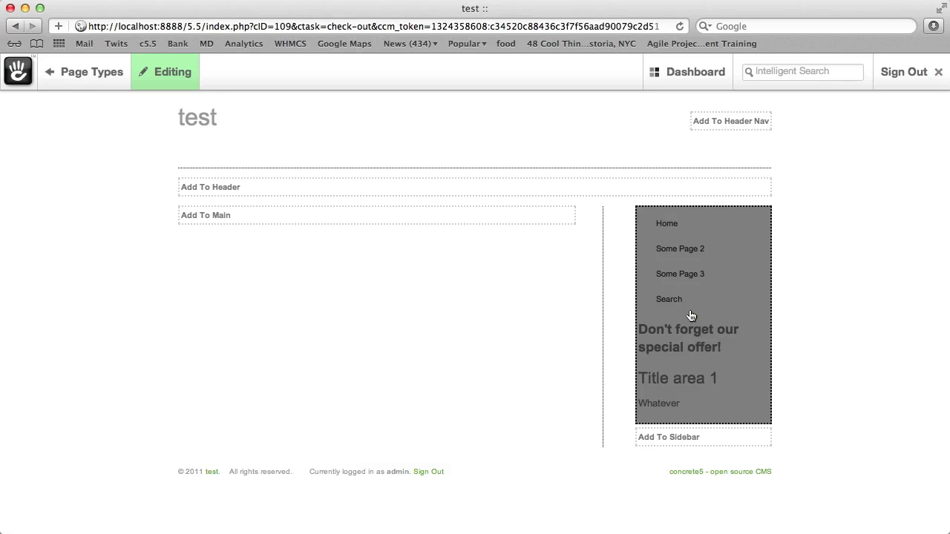
- Set up the stack on child pages, selecting all pages except Home, and save
left_click(691, 315)
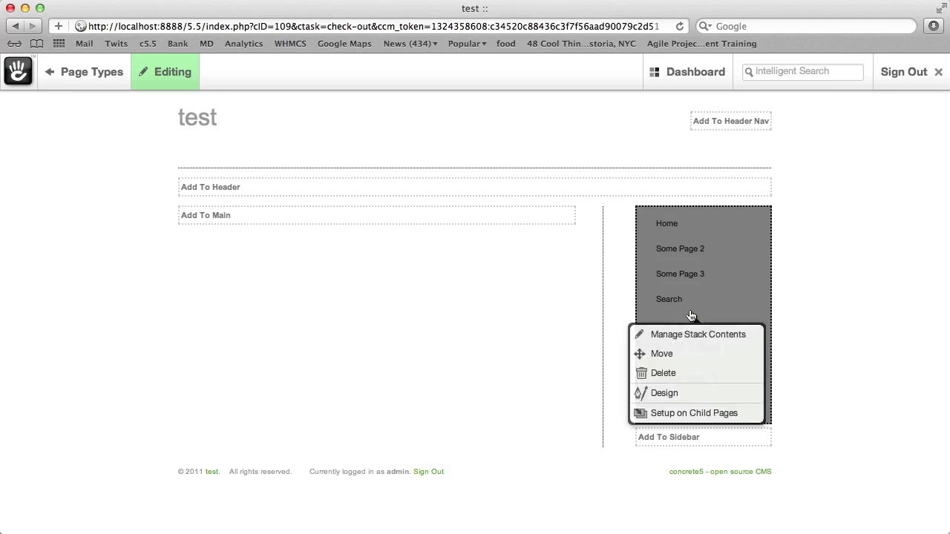
mouse_move(690, 373)
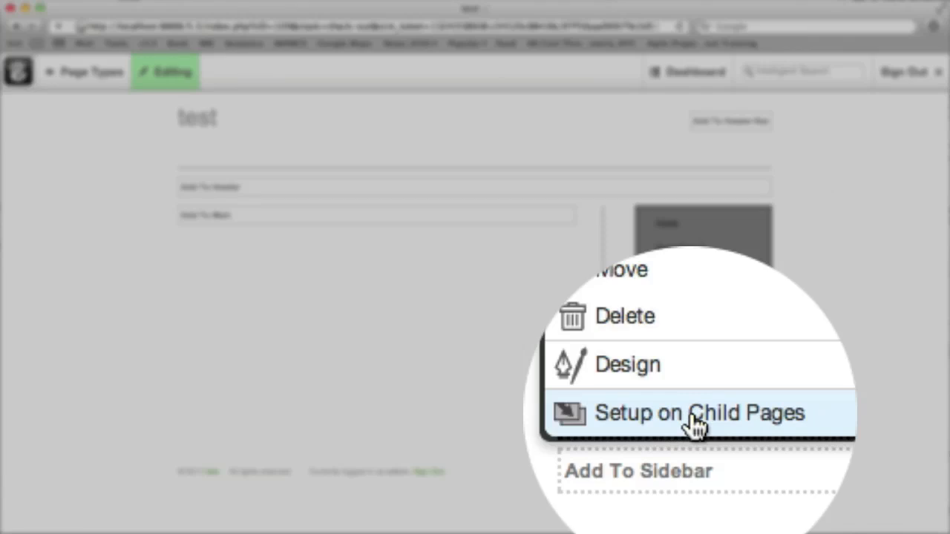
left_click(698, 412)
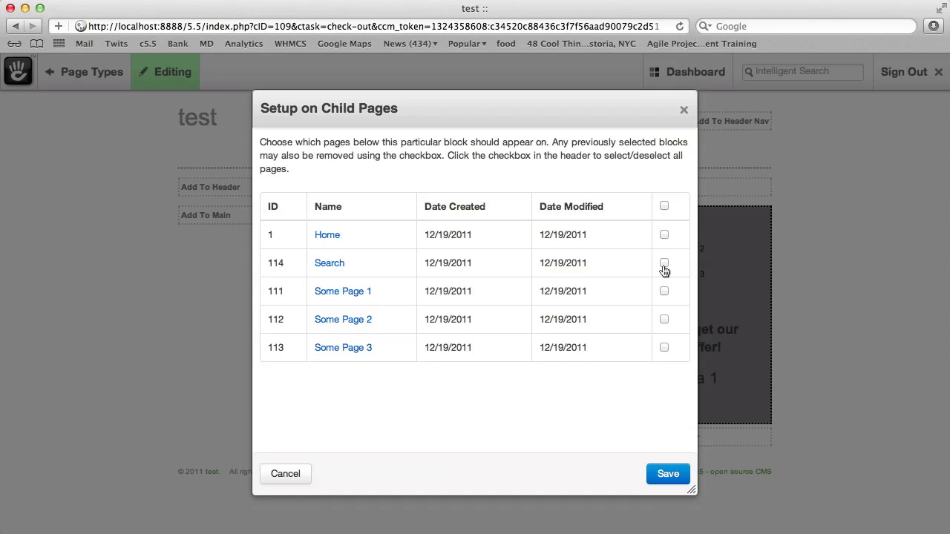
mouse_move(695, 275)
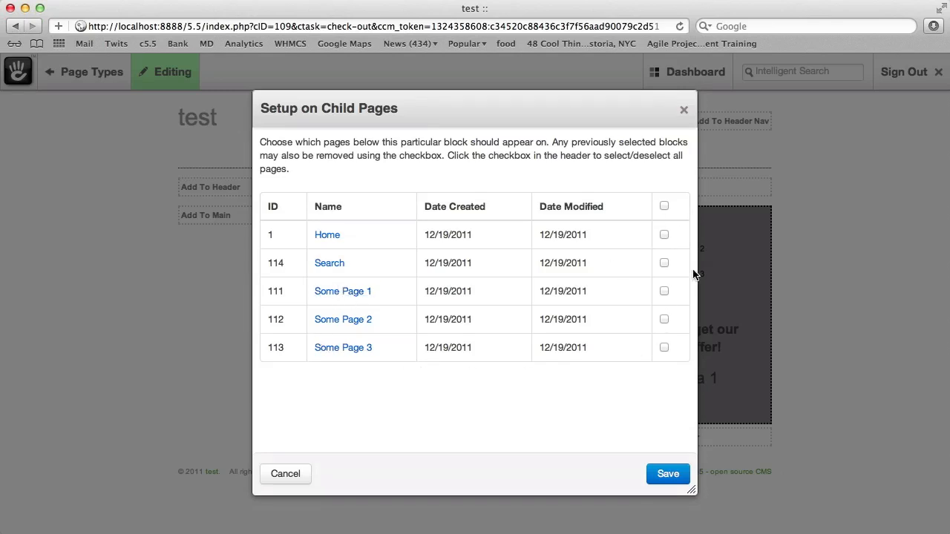
left_click(664, 205)
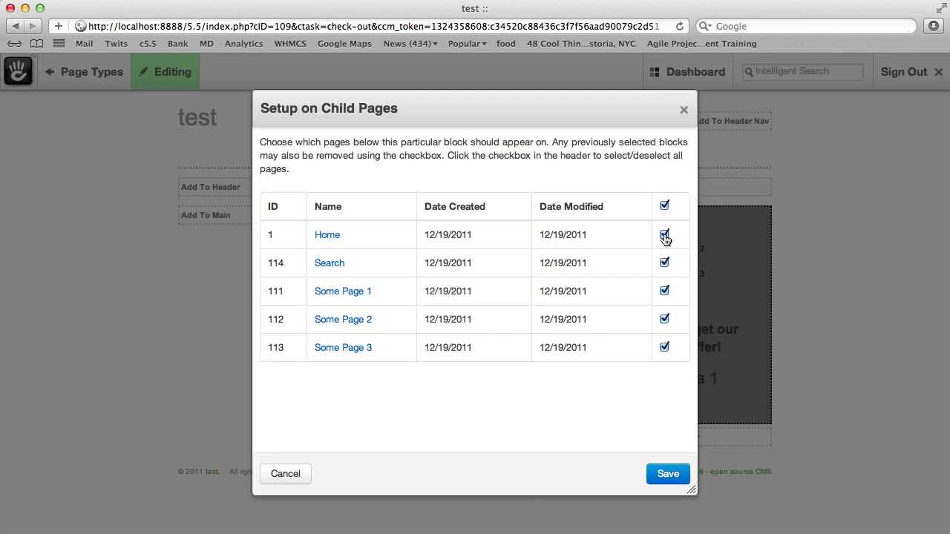
left_click(665, 234)
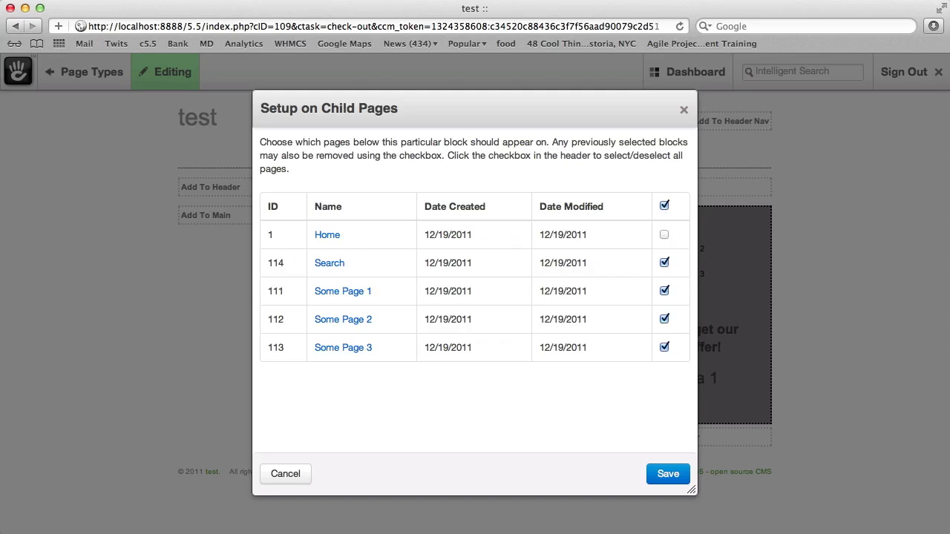
left_click(668, 473)
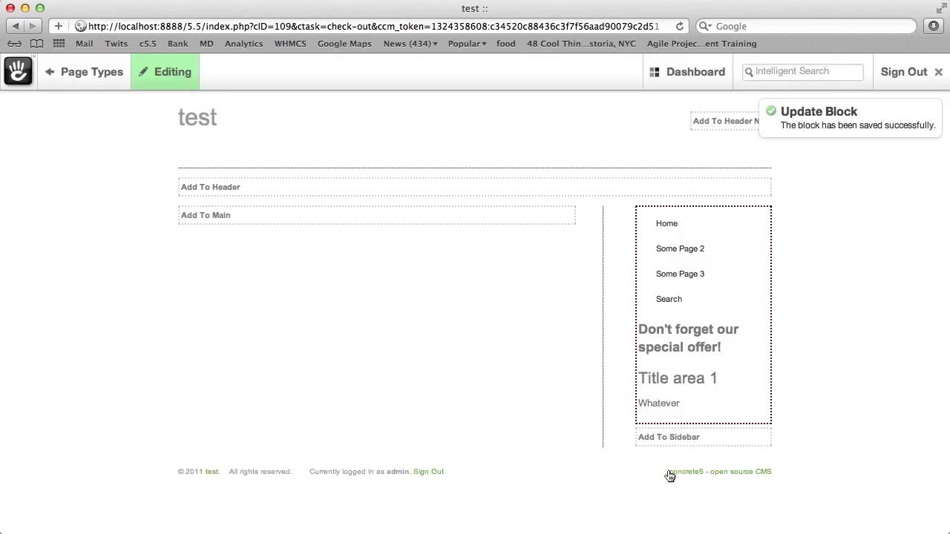
left_click(172, 71)
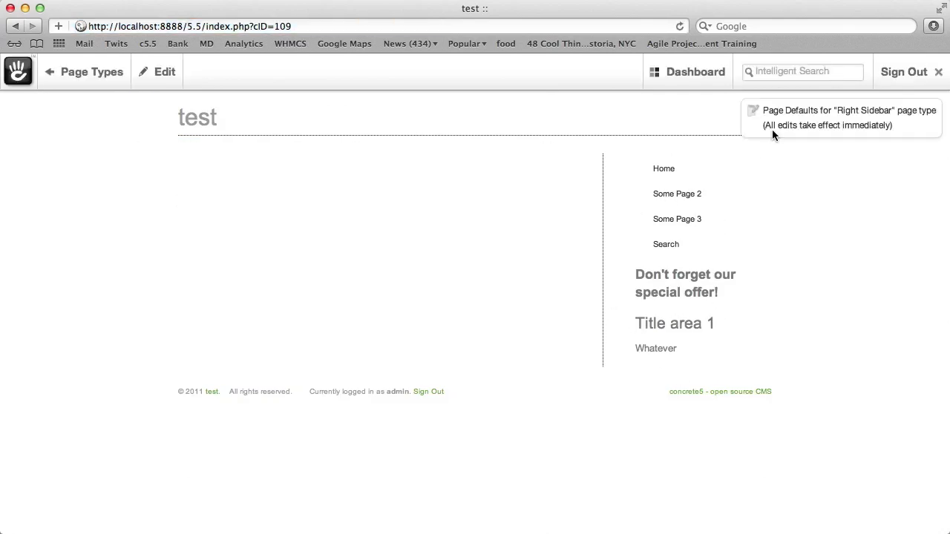
- Return to the website's home page and open Some Page 2 to check its sidebar
left_click(92, 71)
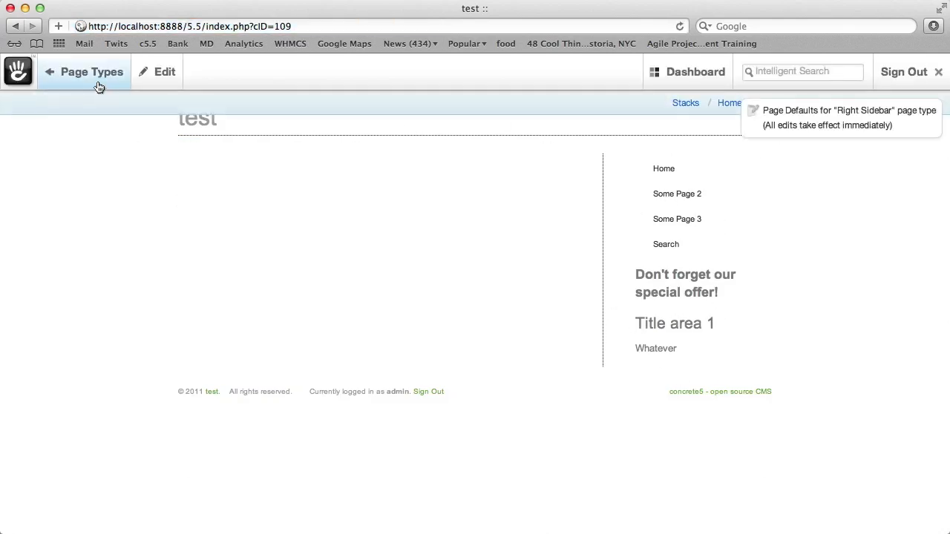
left_click(93, 71)
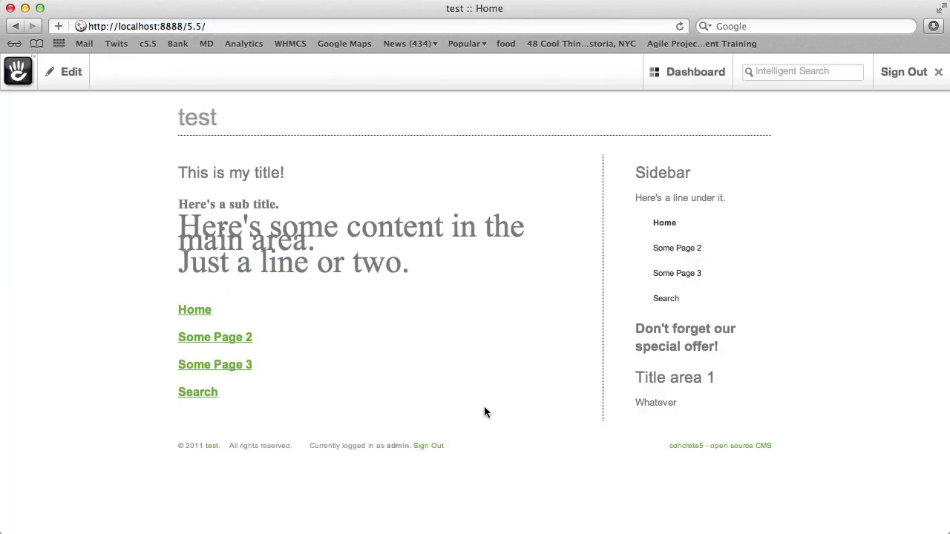
left_click(677, 248)
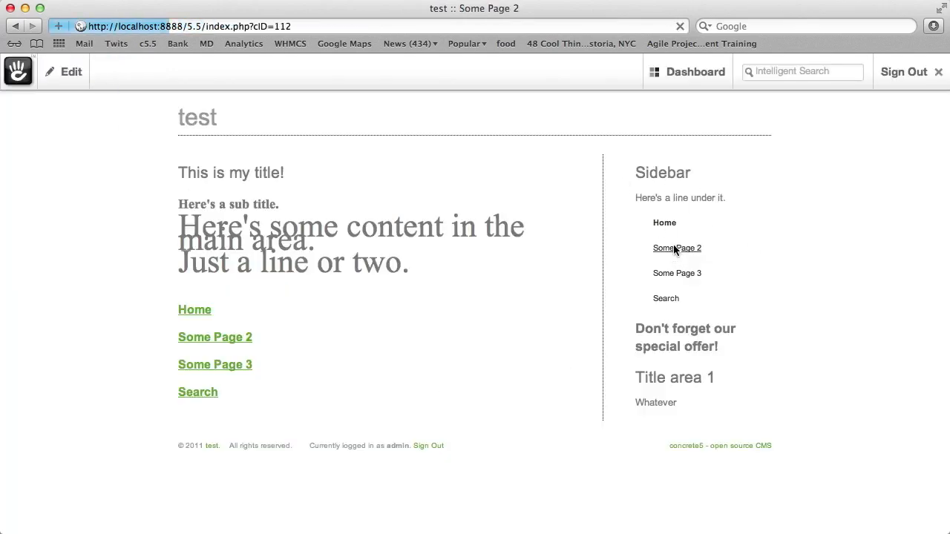